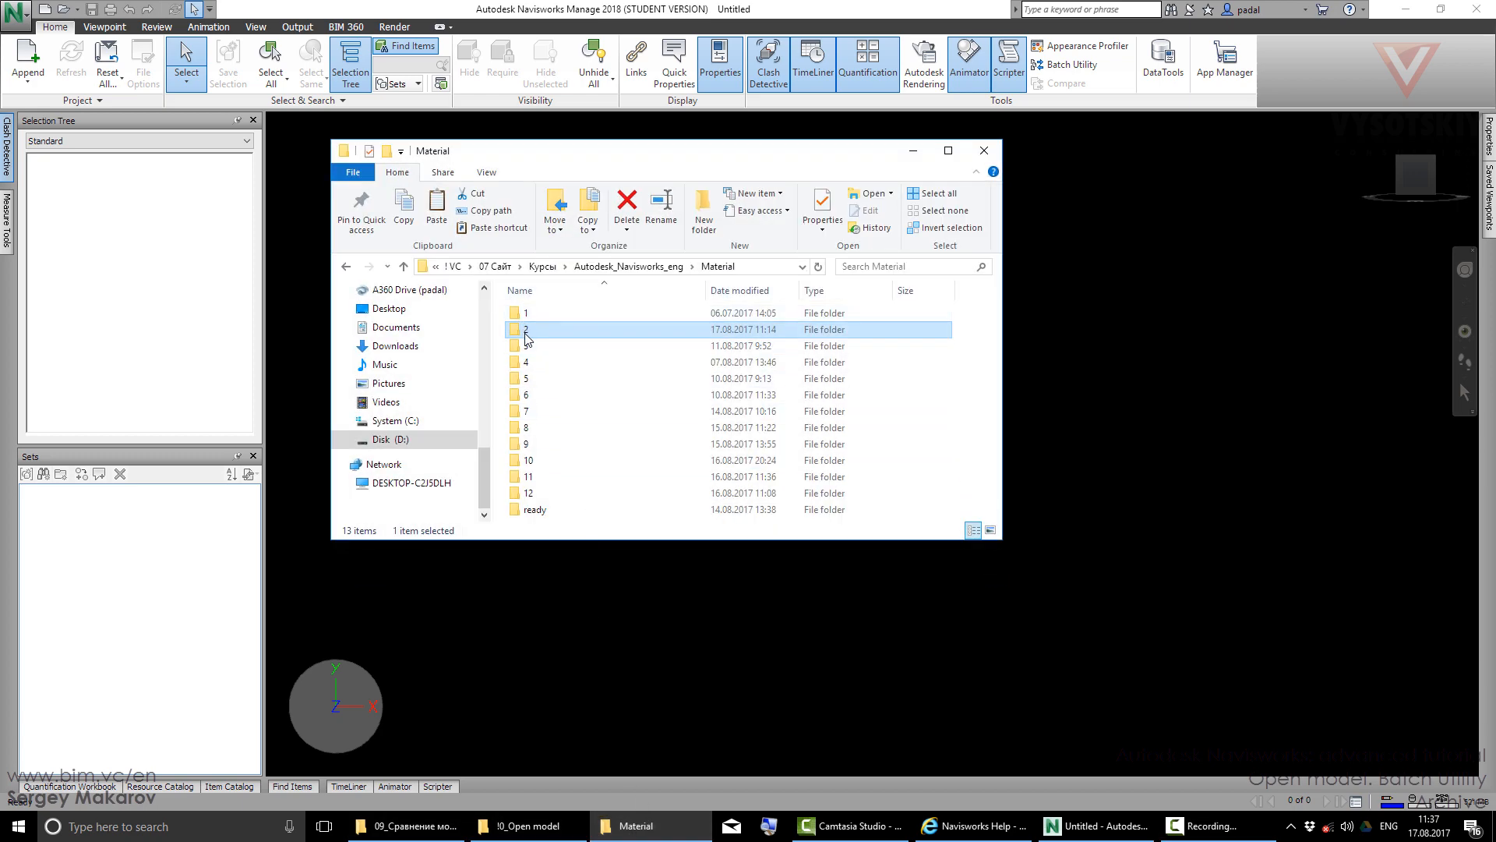
# - Browse Material\2\Project, look inside the Arch subfolder with the ARCH NWC file, then return to Project
pyautogui.doubleClick(526, 328)
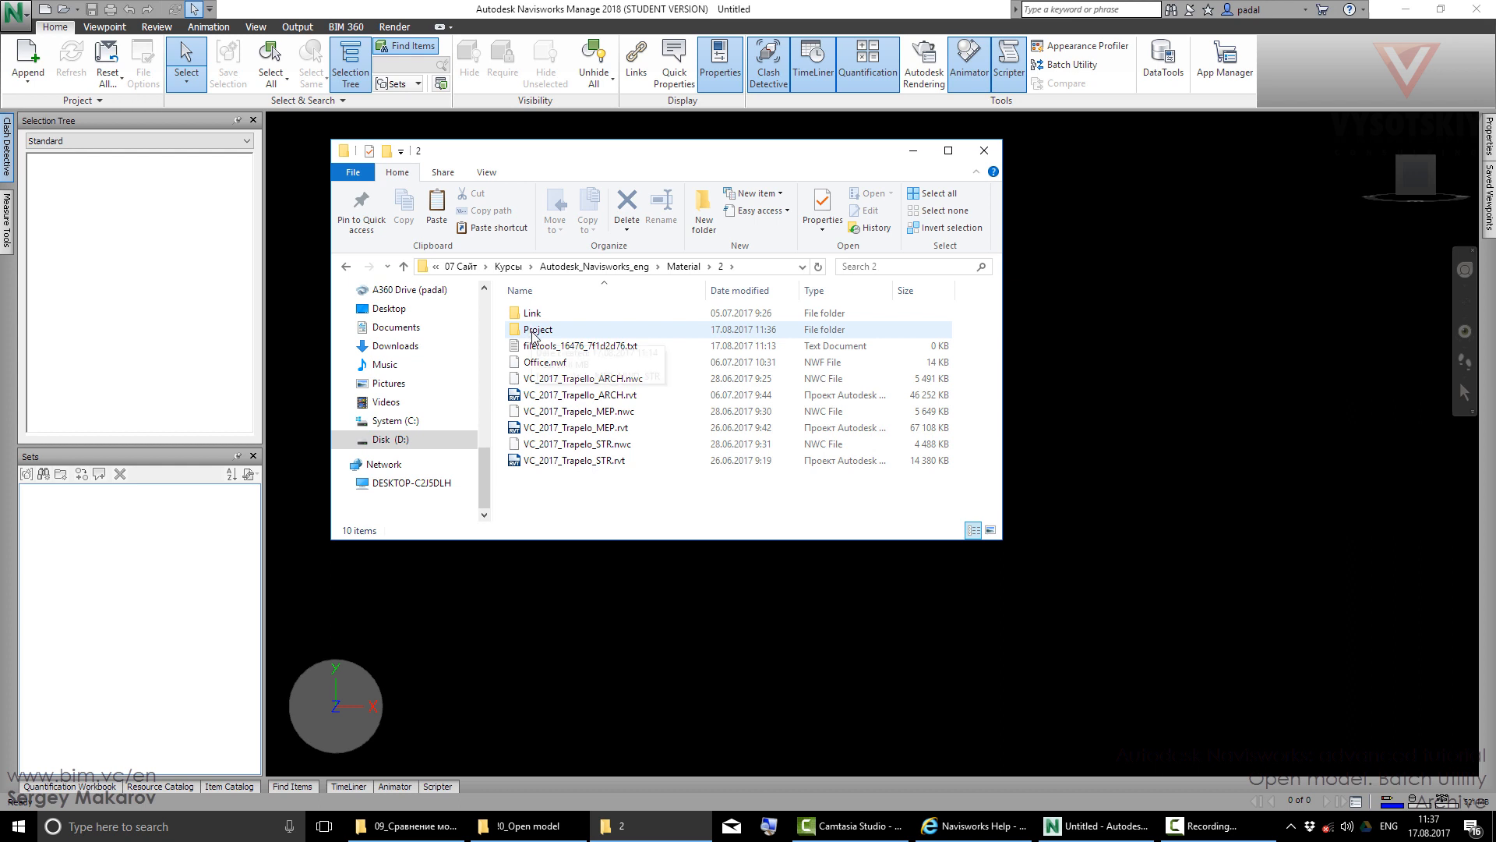
pyautogui.doubleClick(538, 329)
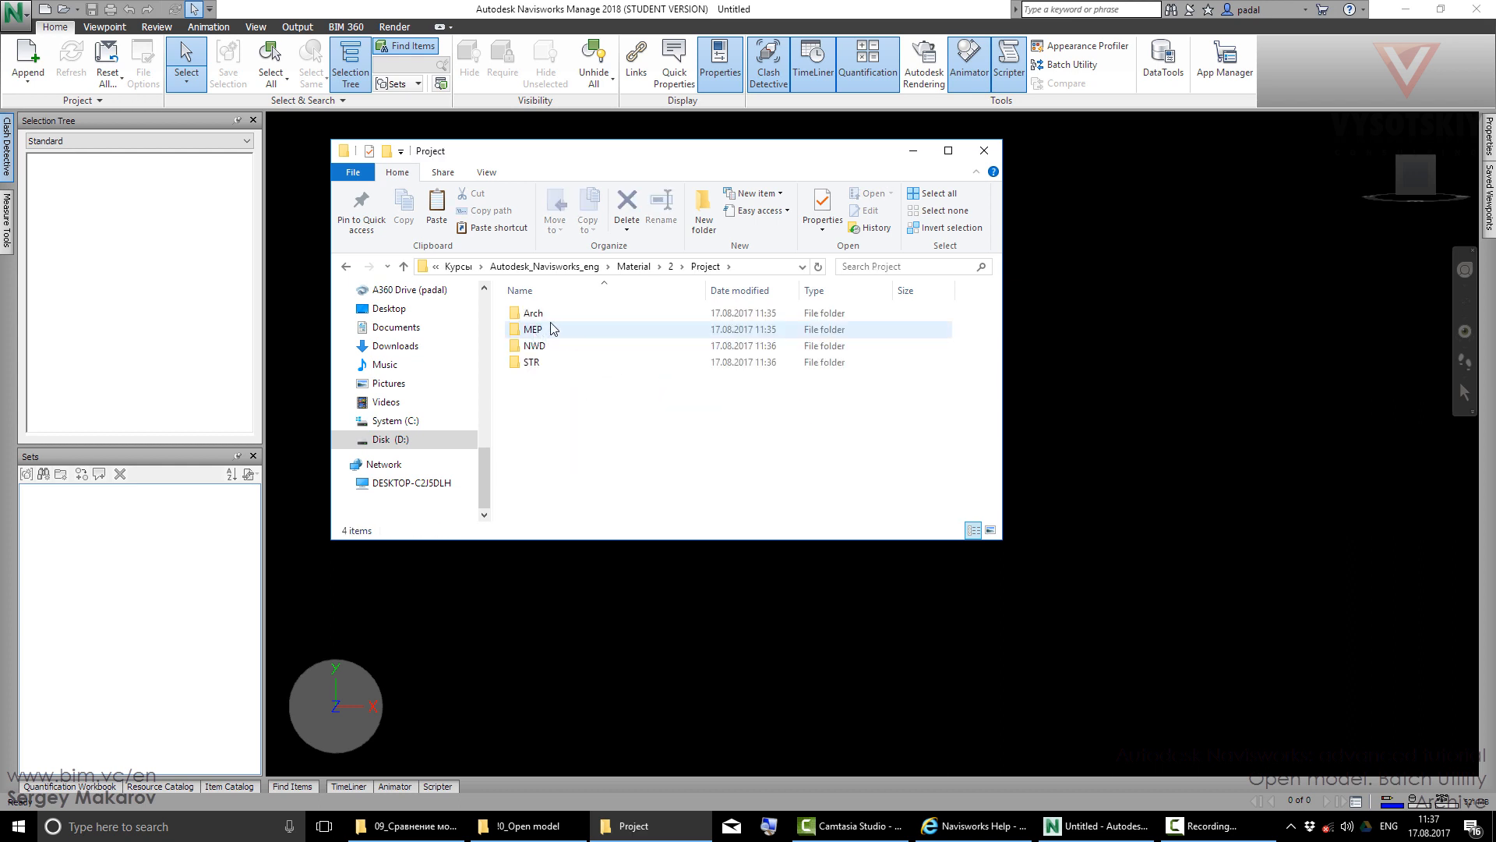
pyautogui.click(533, 312)
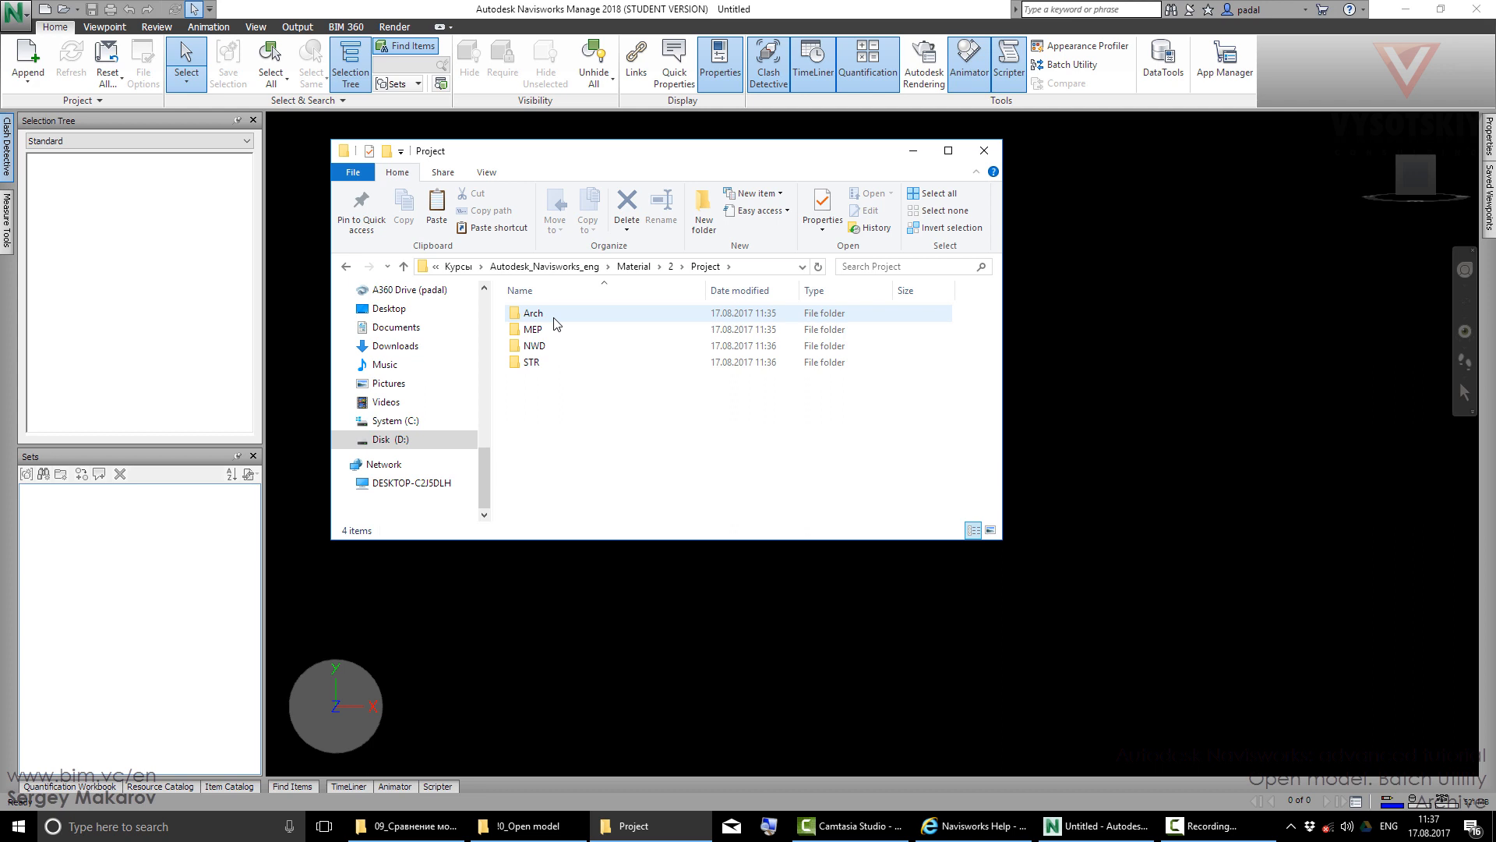
pyautogui.doubleClick(533, 311)
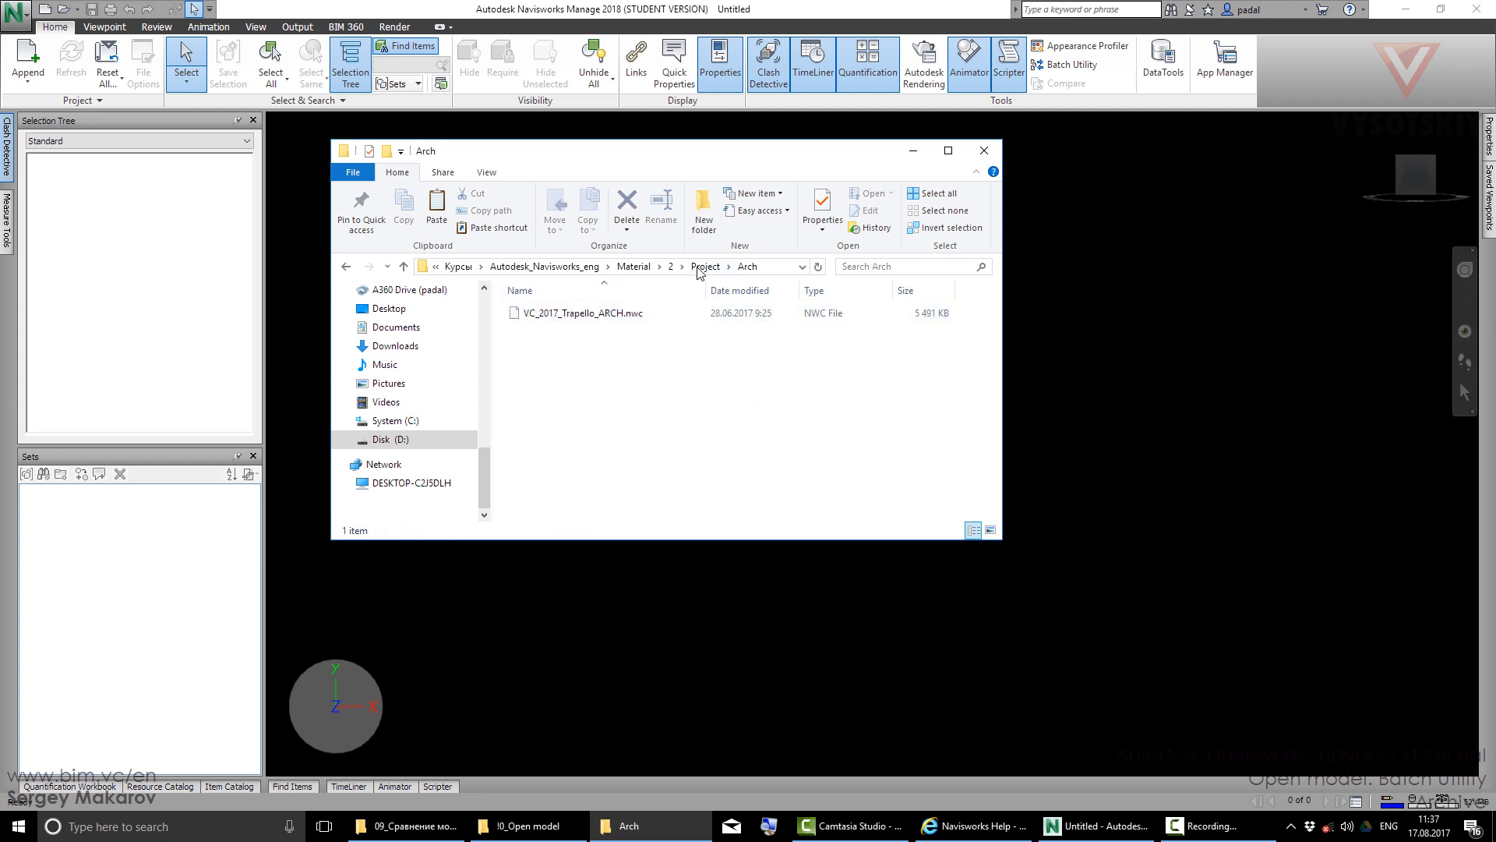
pyautogui.click(575, 329)
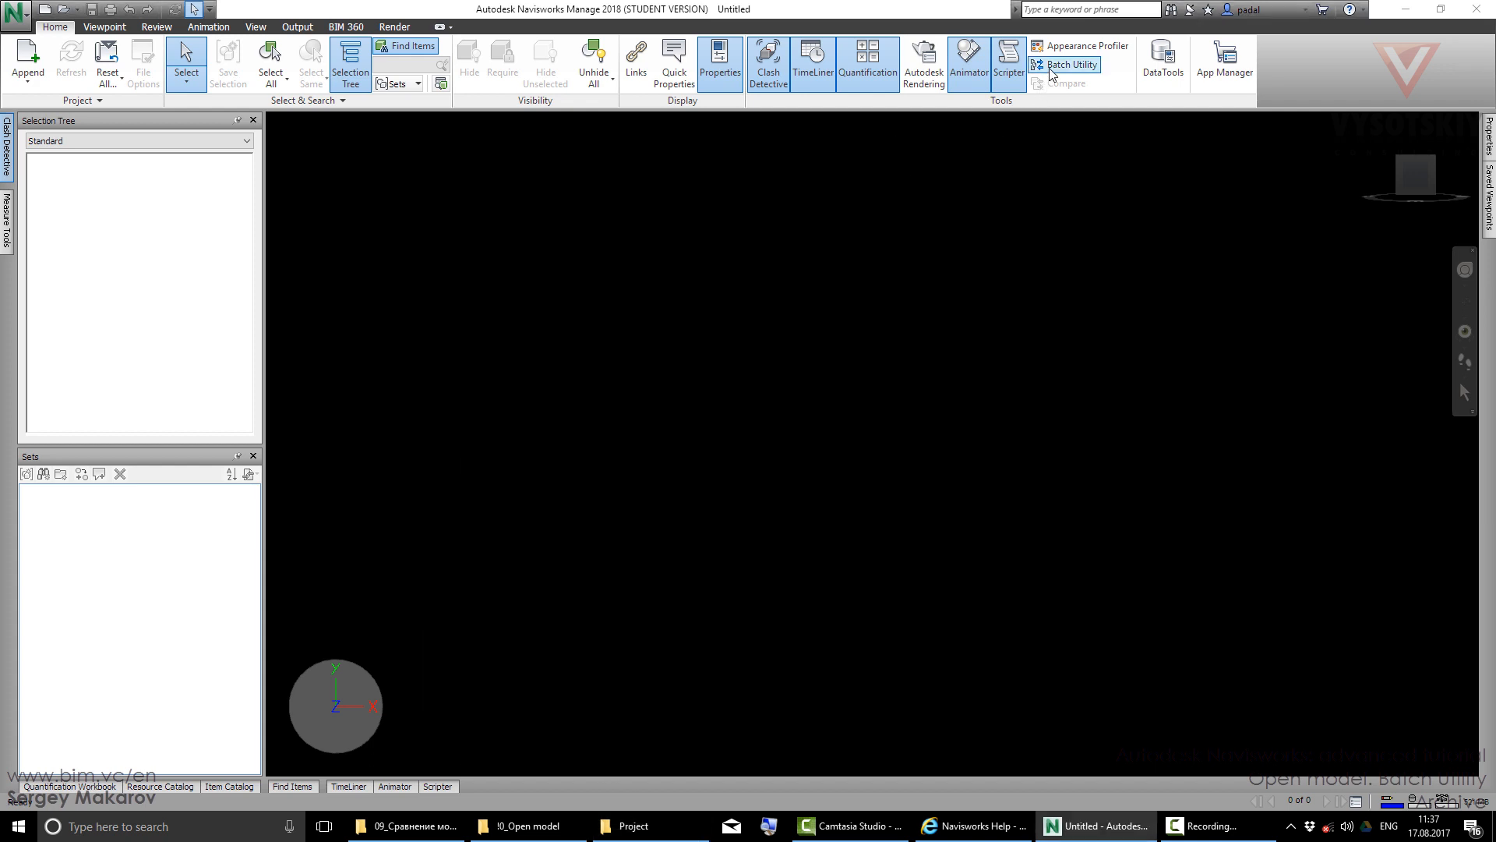
pyautogui.moveTo(1066, 64)
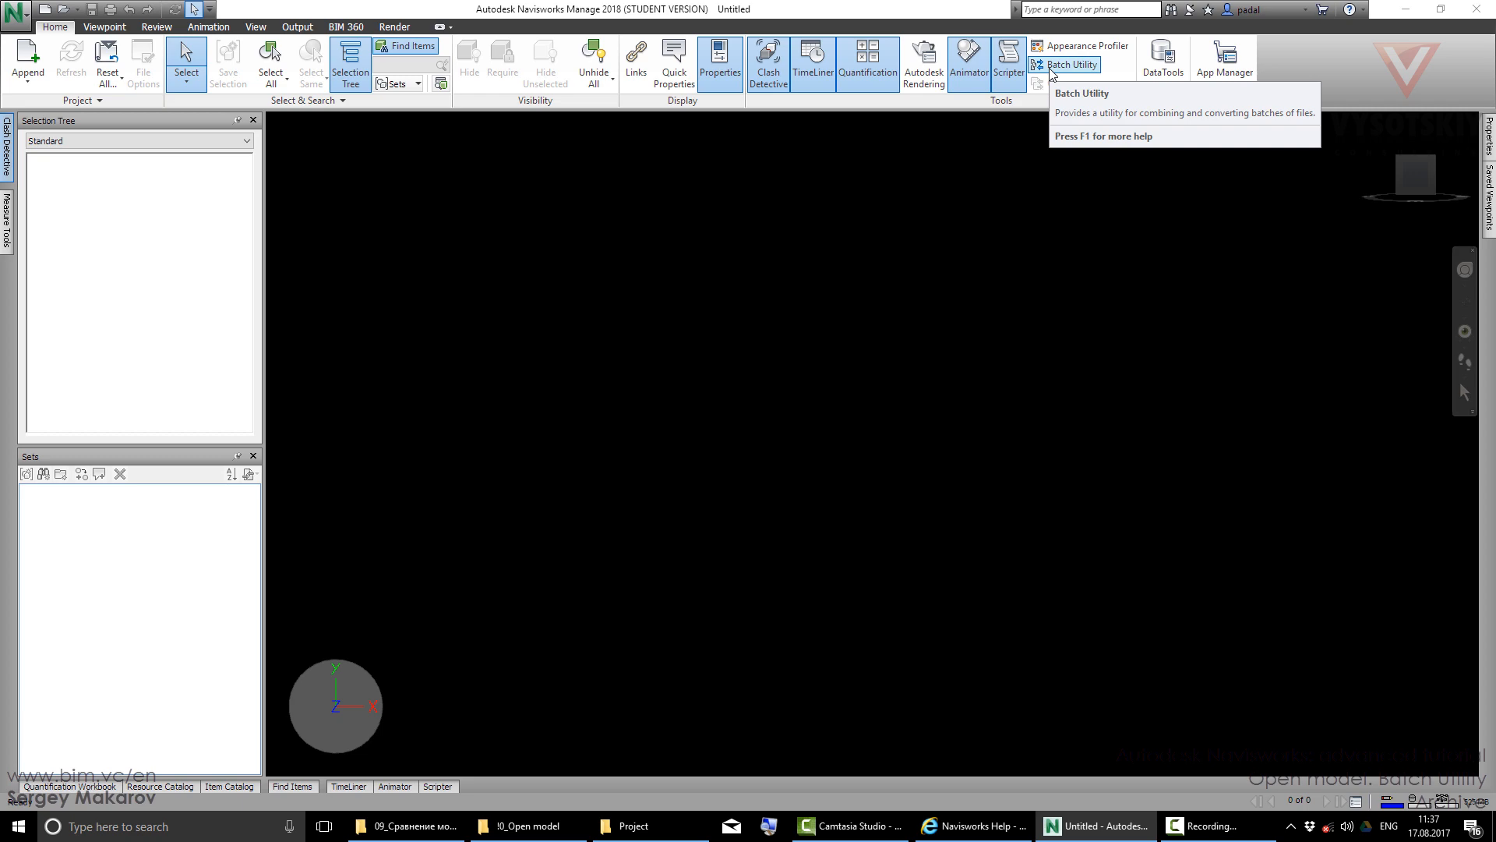
# - Launch Batch Utility from the Home tab's Tools panel
pyautogui.click(1067, 64)
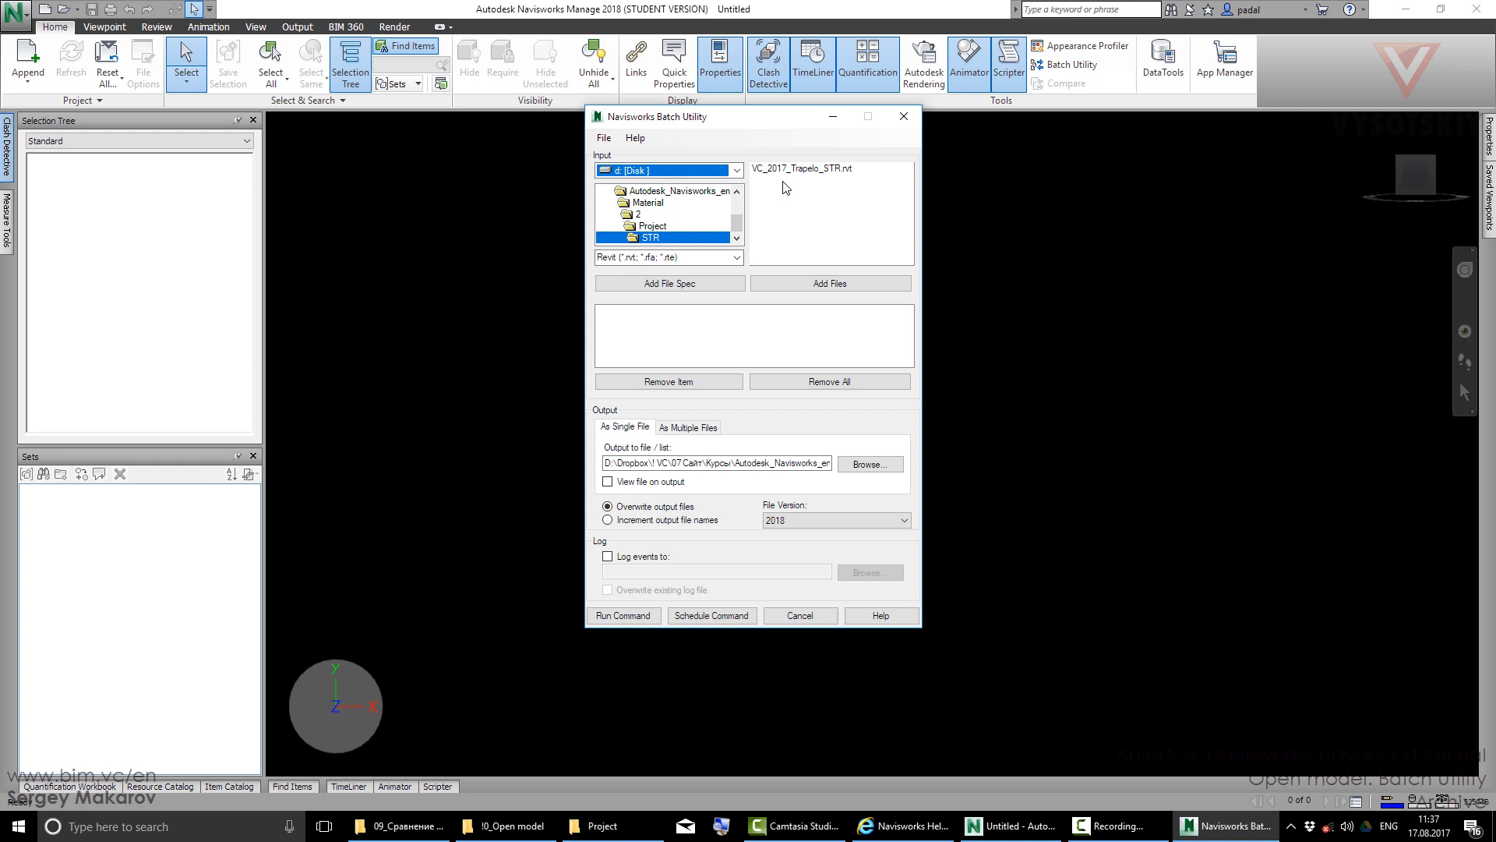
pyautogui.moveTo(781, 198)
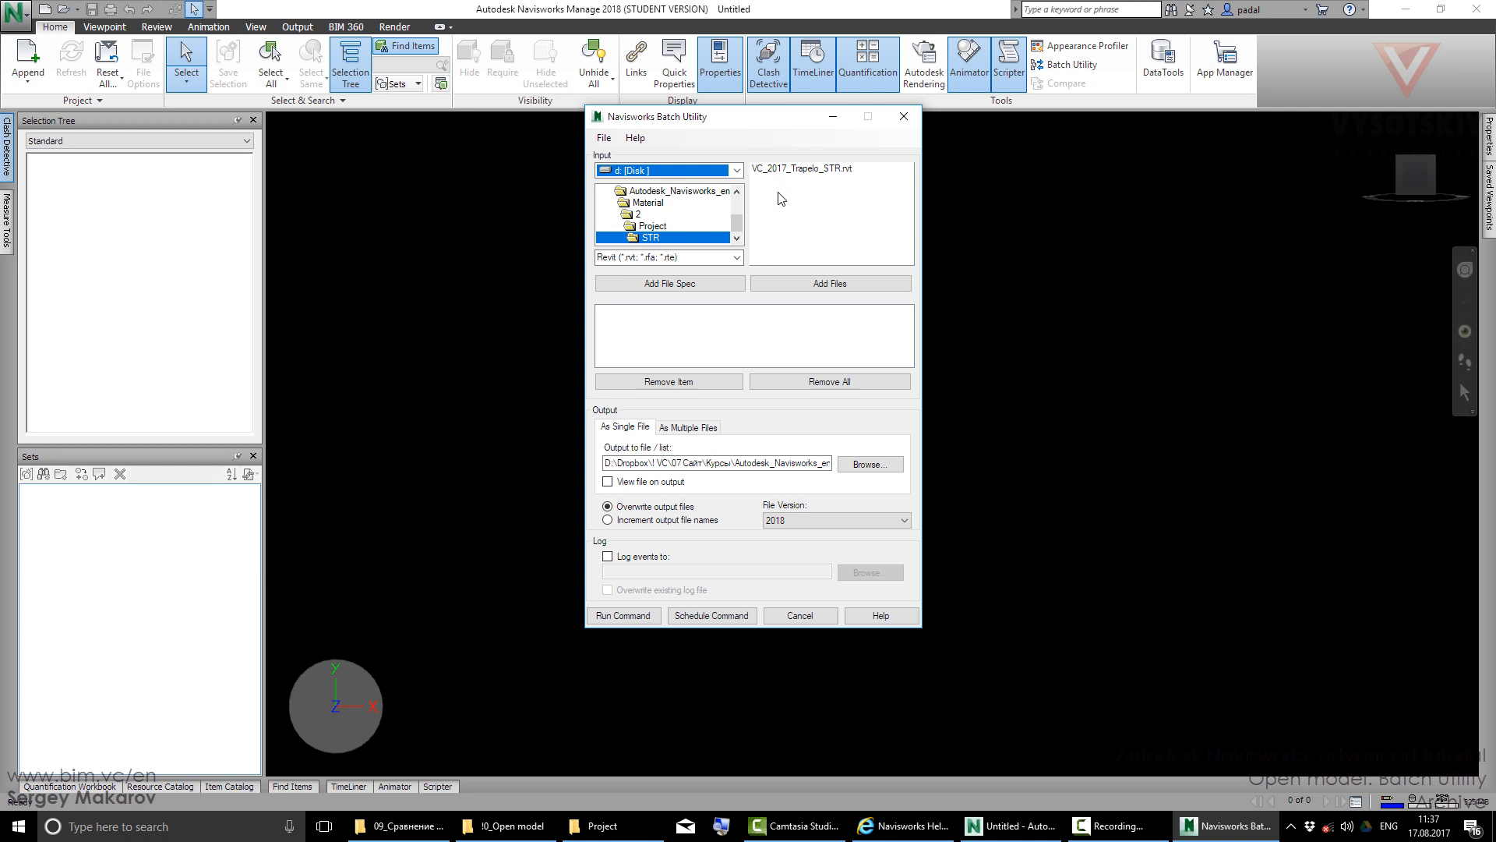
pyautogui.moveTo(767, 212)
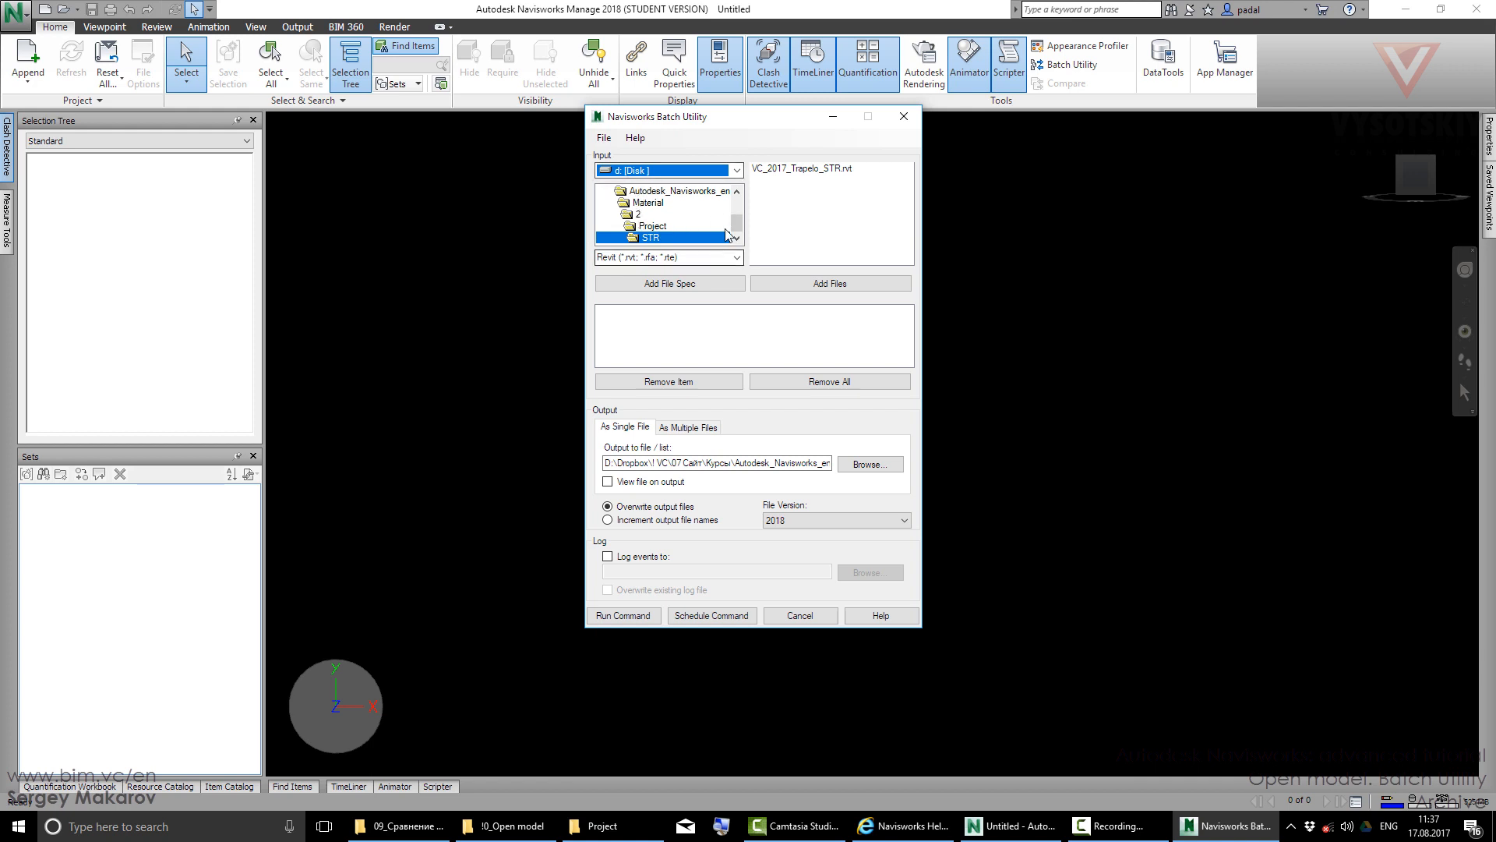
pyautogui.moveTo(617, 232)
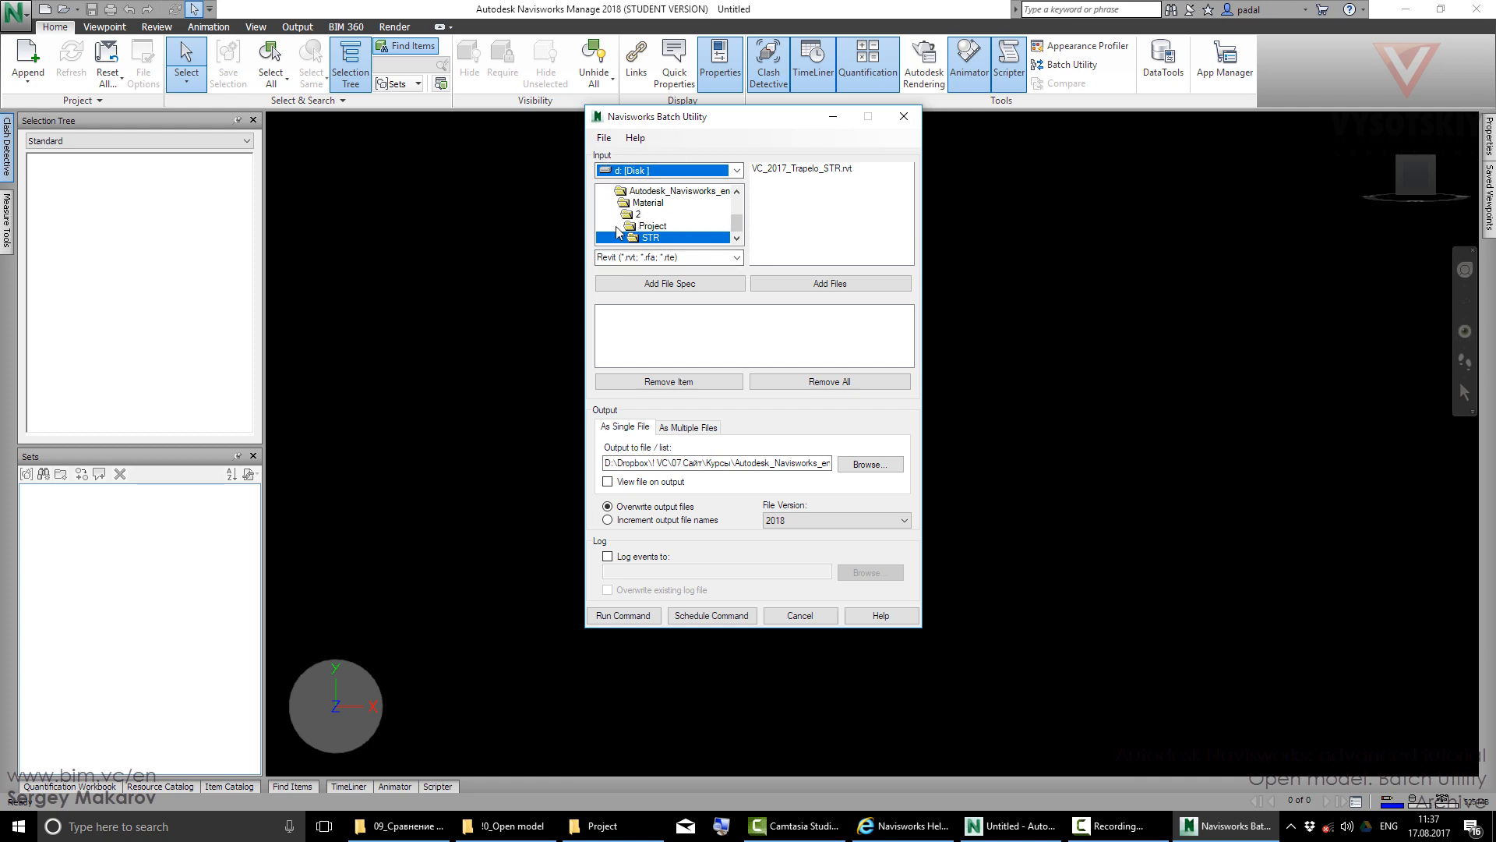
# - Browse to Project\Arch and add VC_2017_Trapello_ARCH.nwc to the batch input list
pyautogui.click(649, 213)
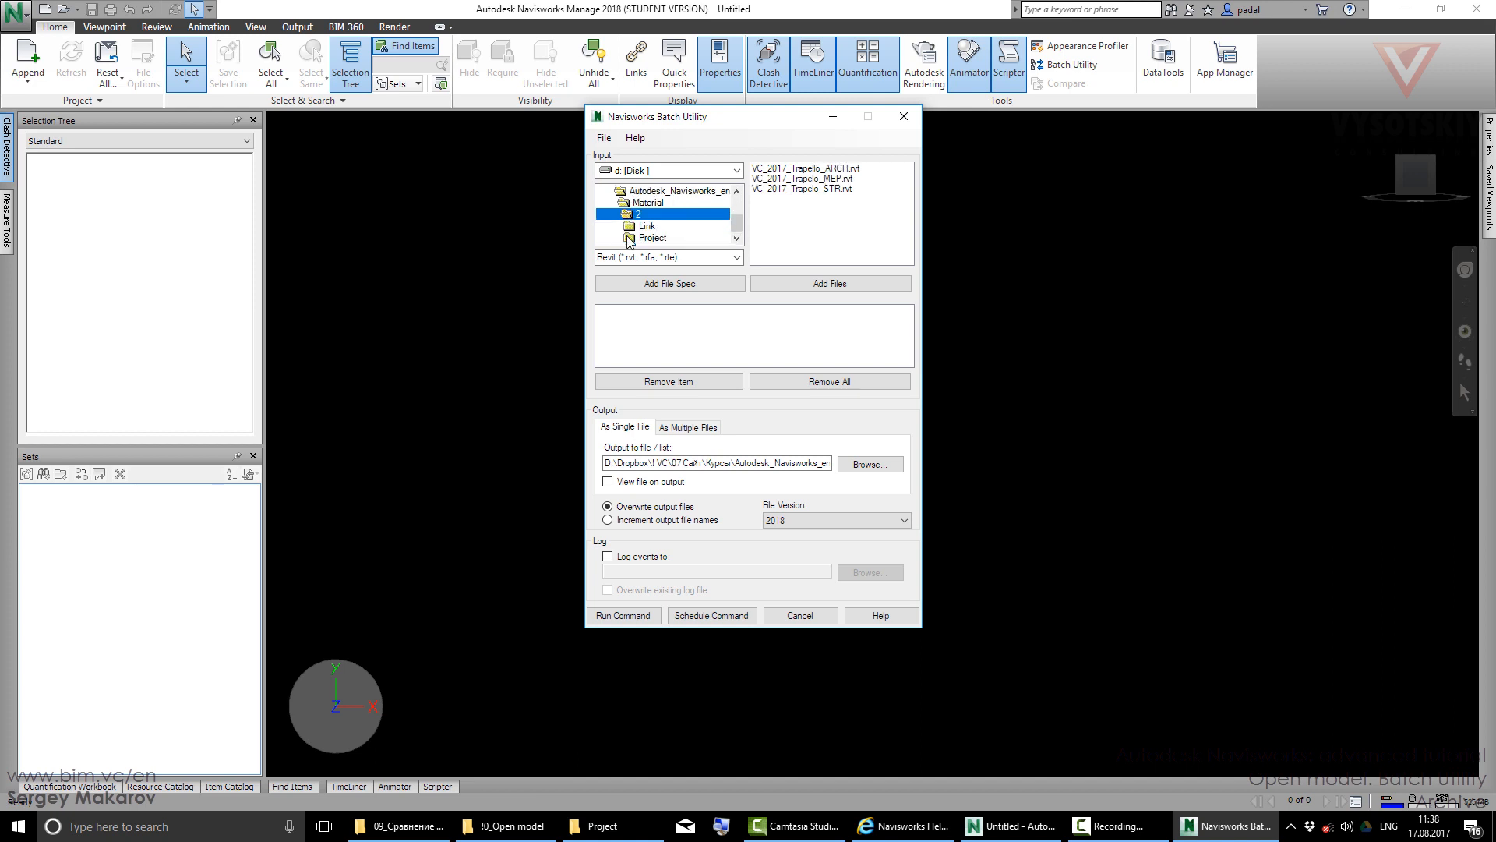
pyautogui.doubleClick(648, 213)
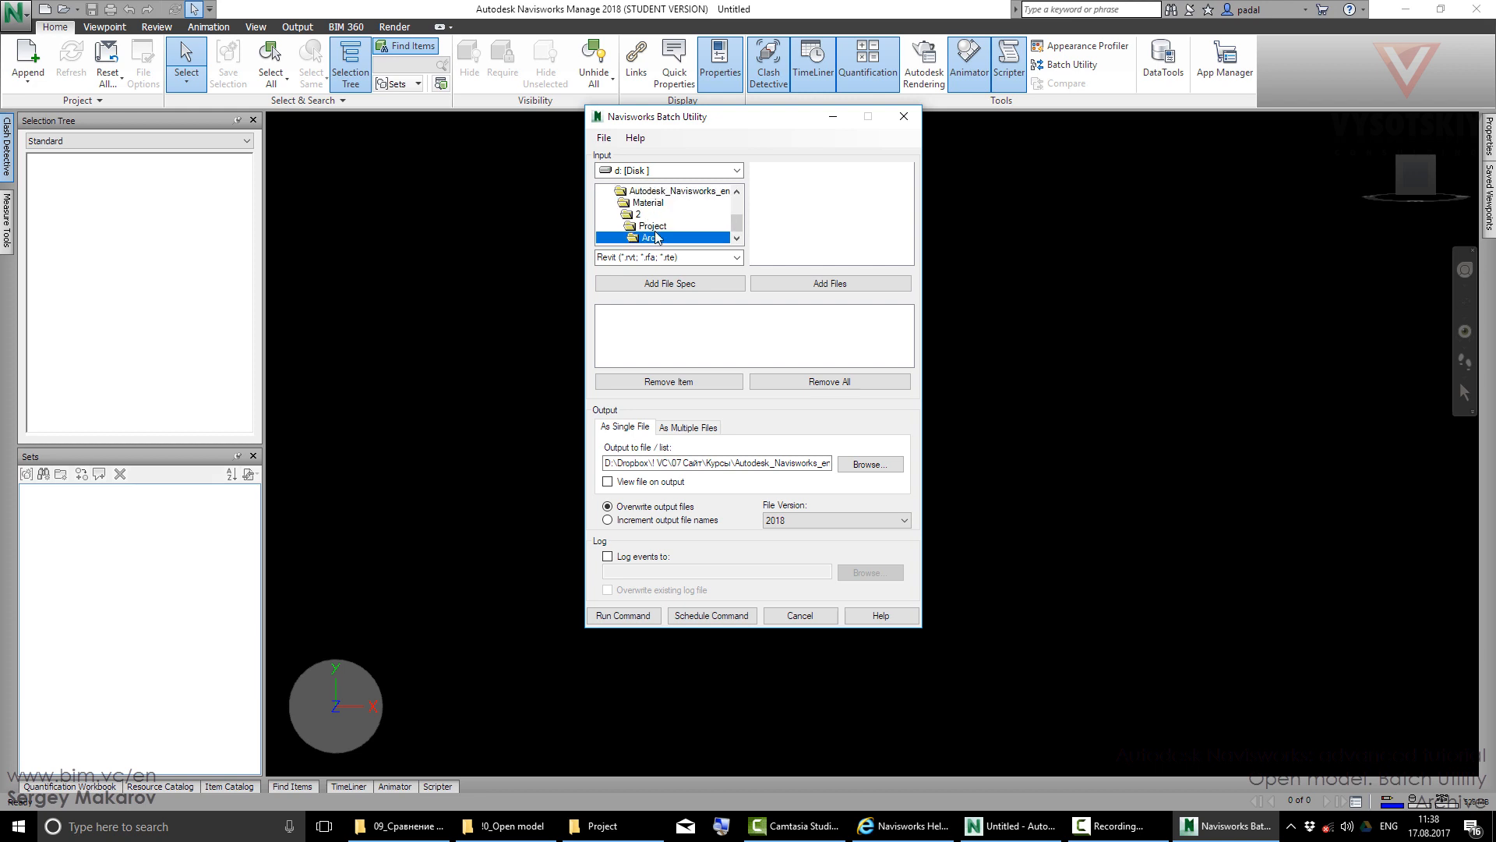
pyautogui.click(735, 257)
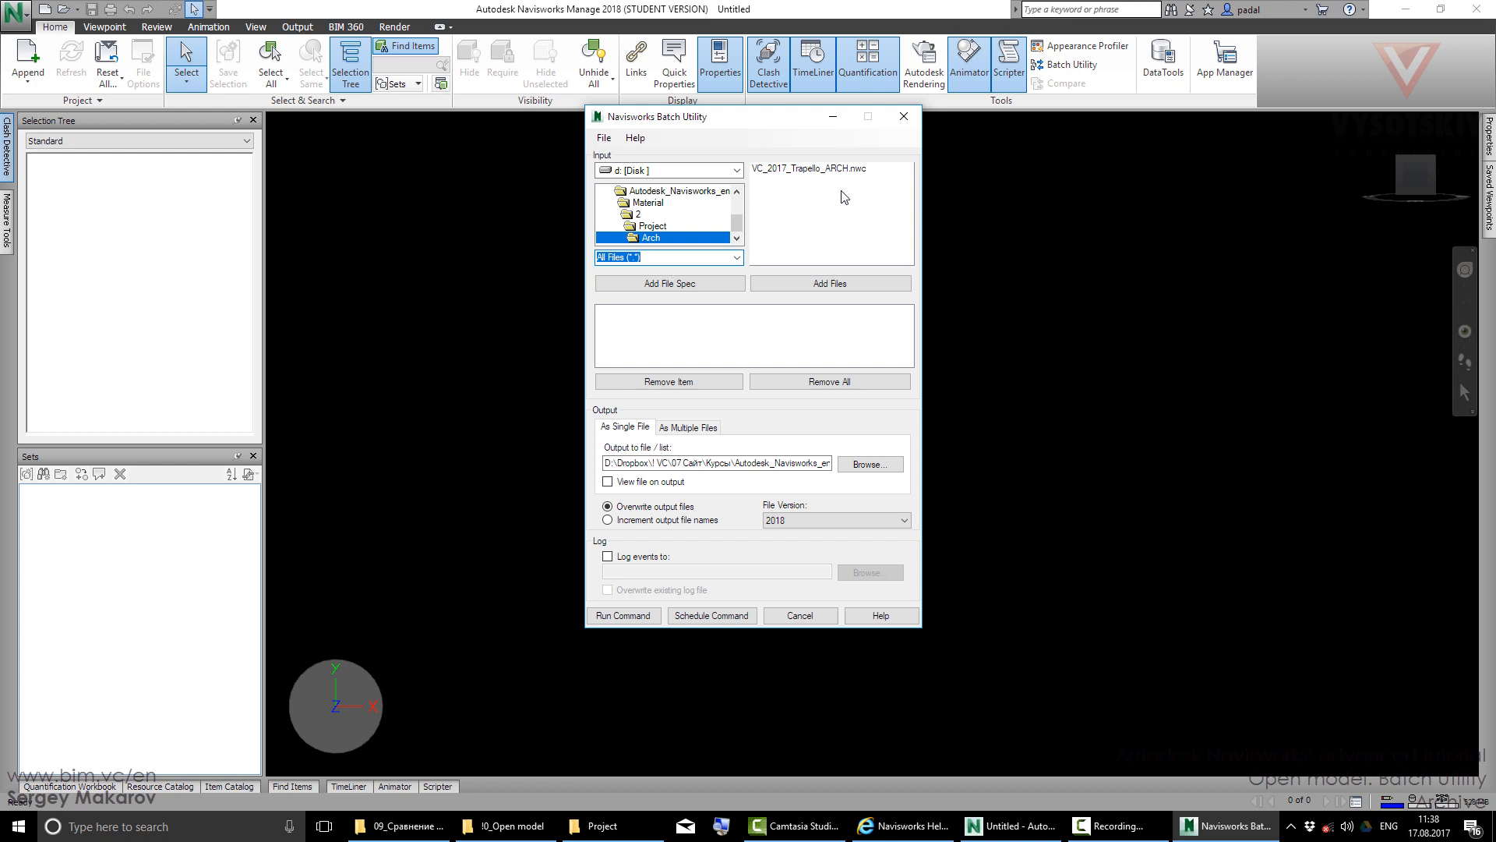
pyautogui.moveTo(848, 181)
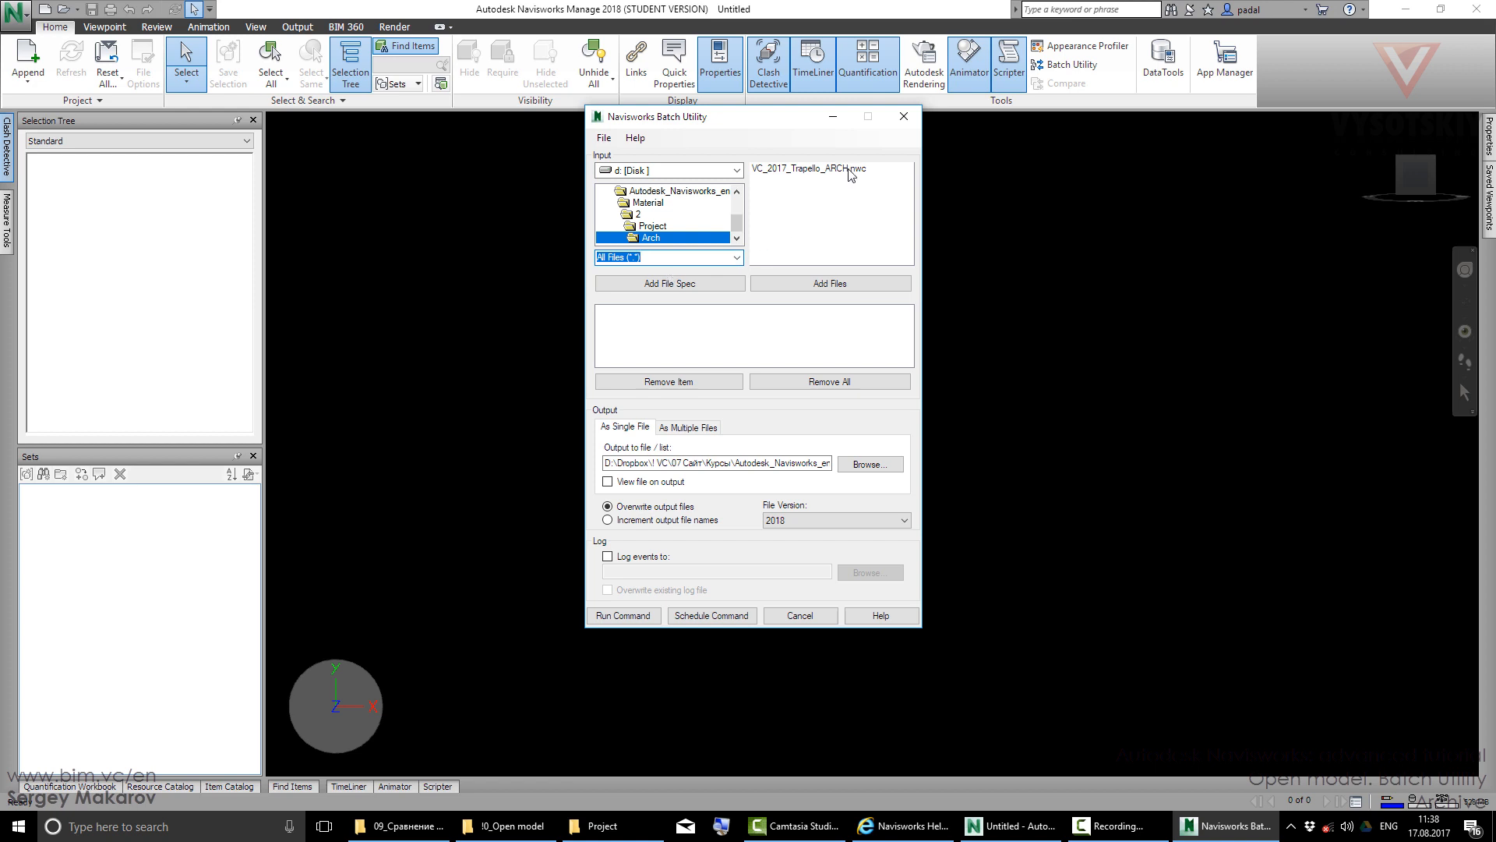
pyautogui.click(829, 282)
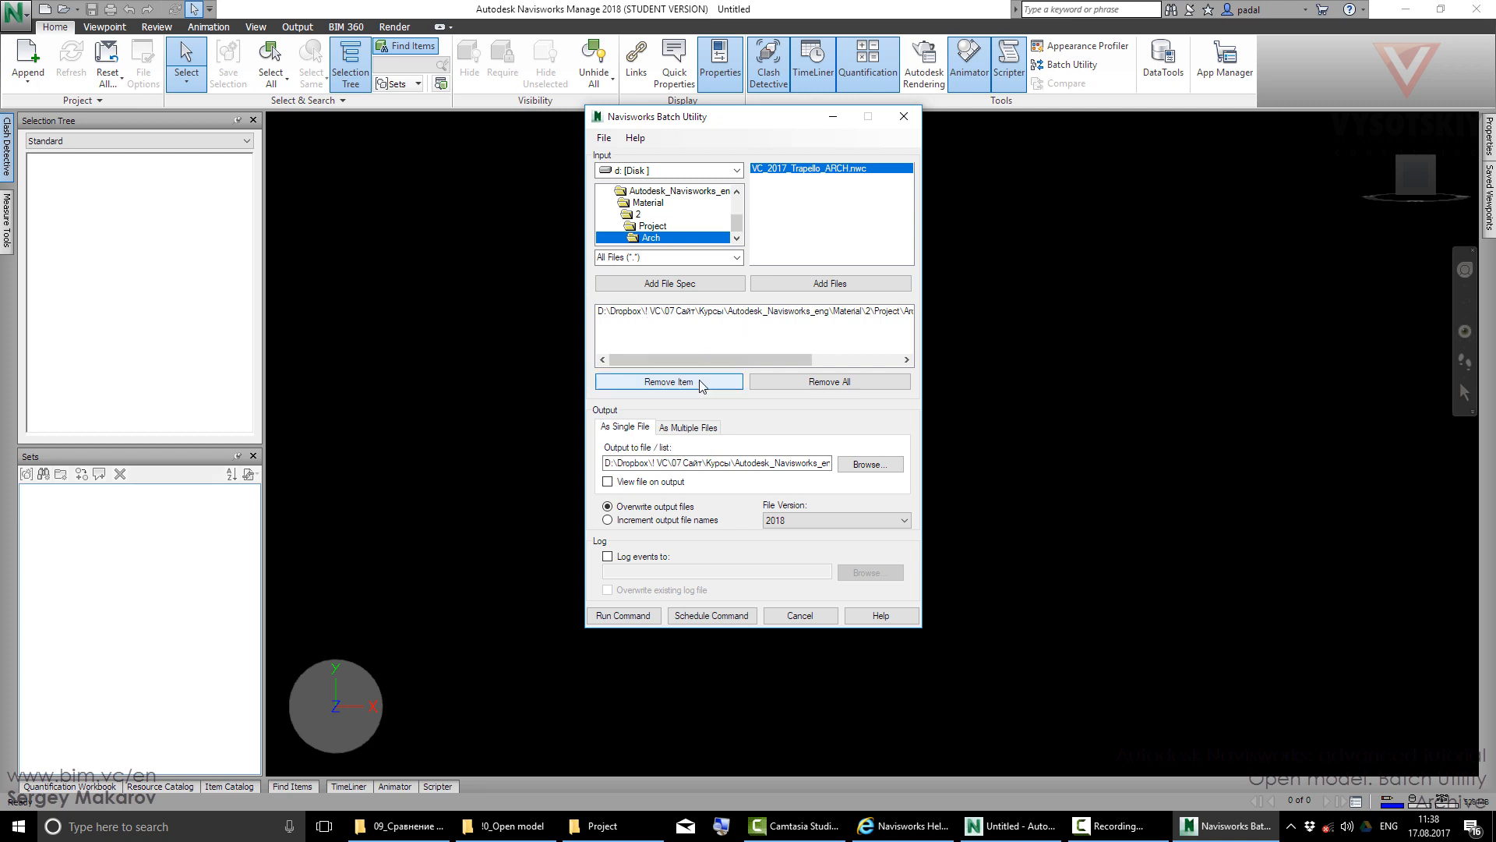
pyautogui.moveTo(761, 368)
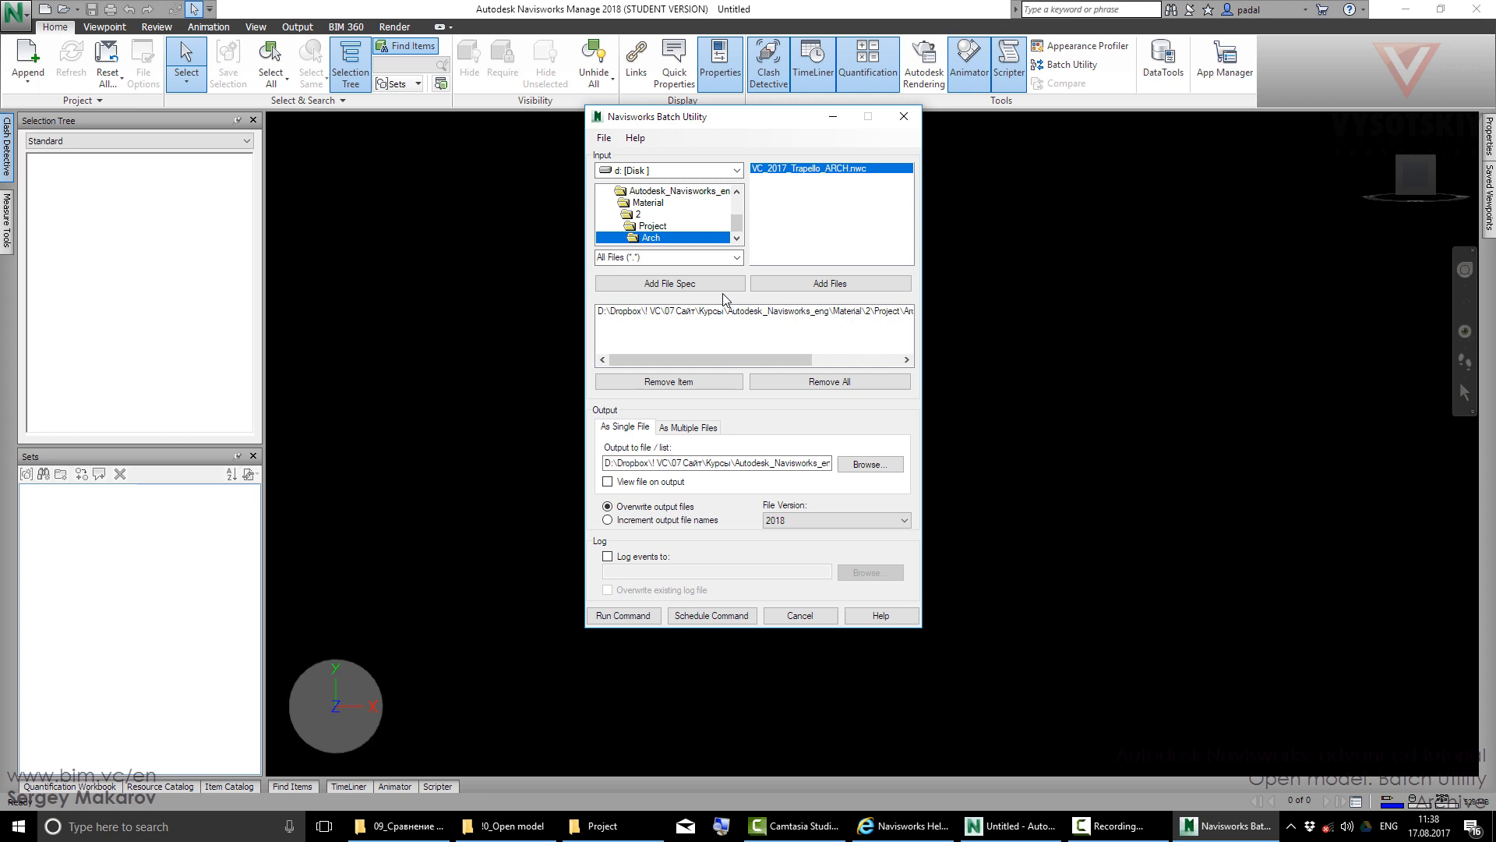
pyautogui.moveTo(728, 313)
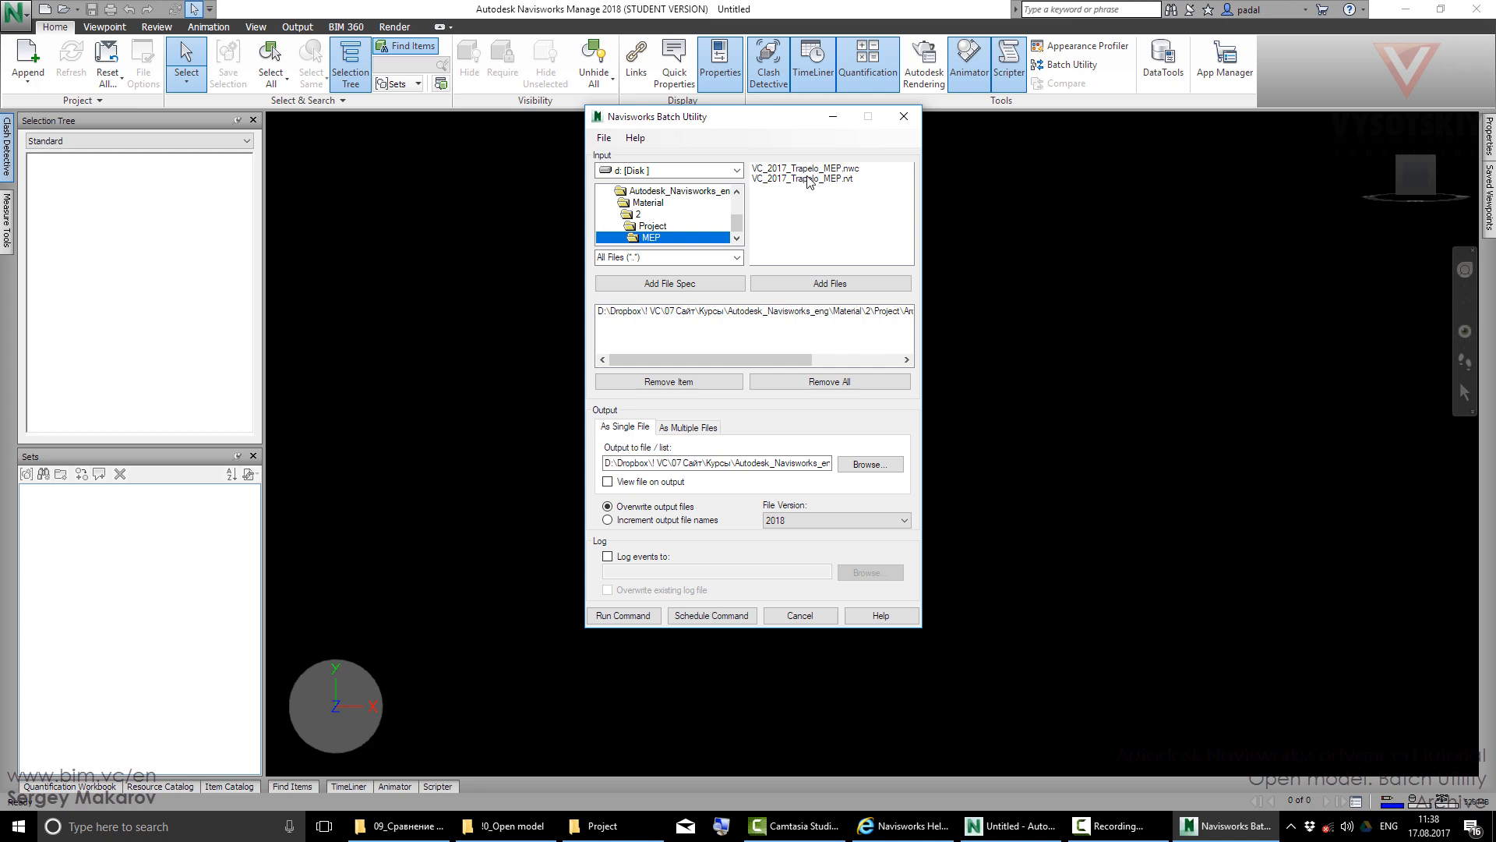
# - Add the MEP file and STR.nwc to the batch input list, giving three models
pyautogui.click(804, 179)
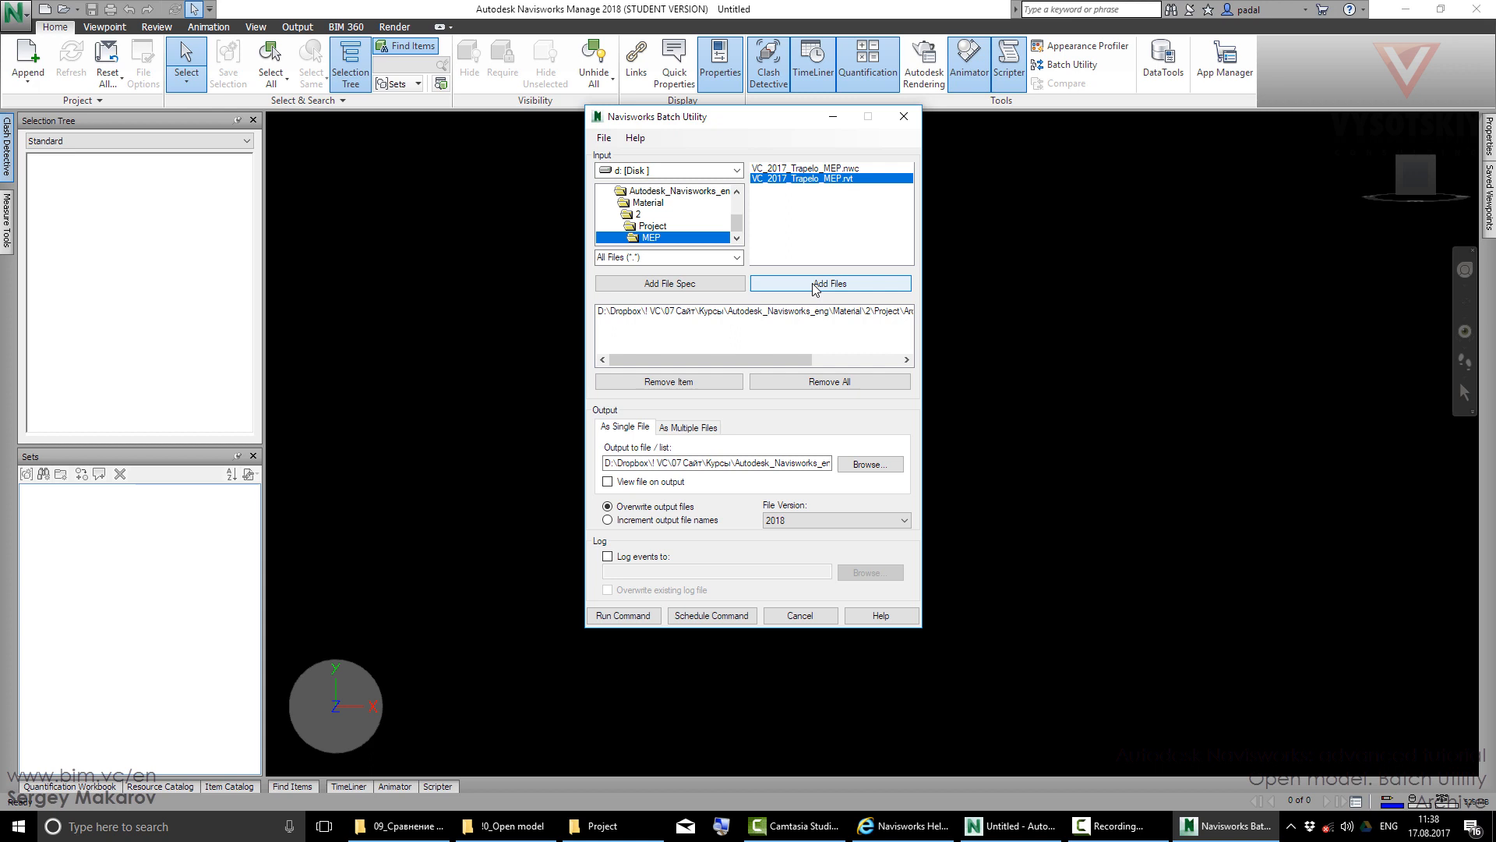
pyautogui.click(830, 282)
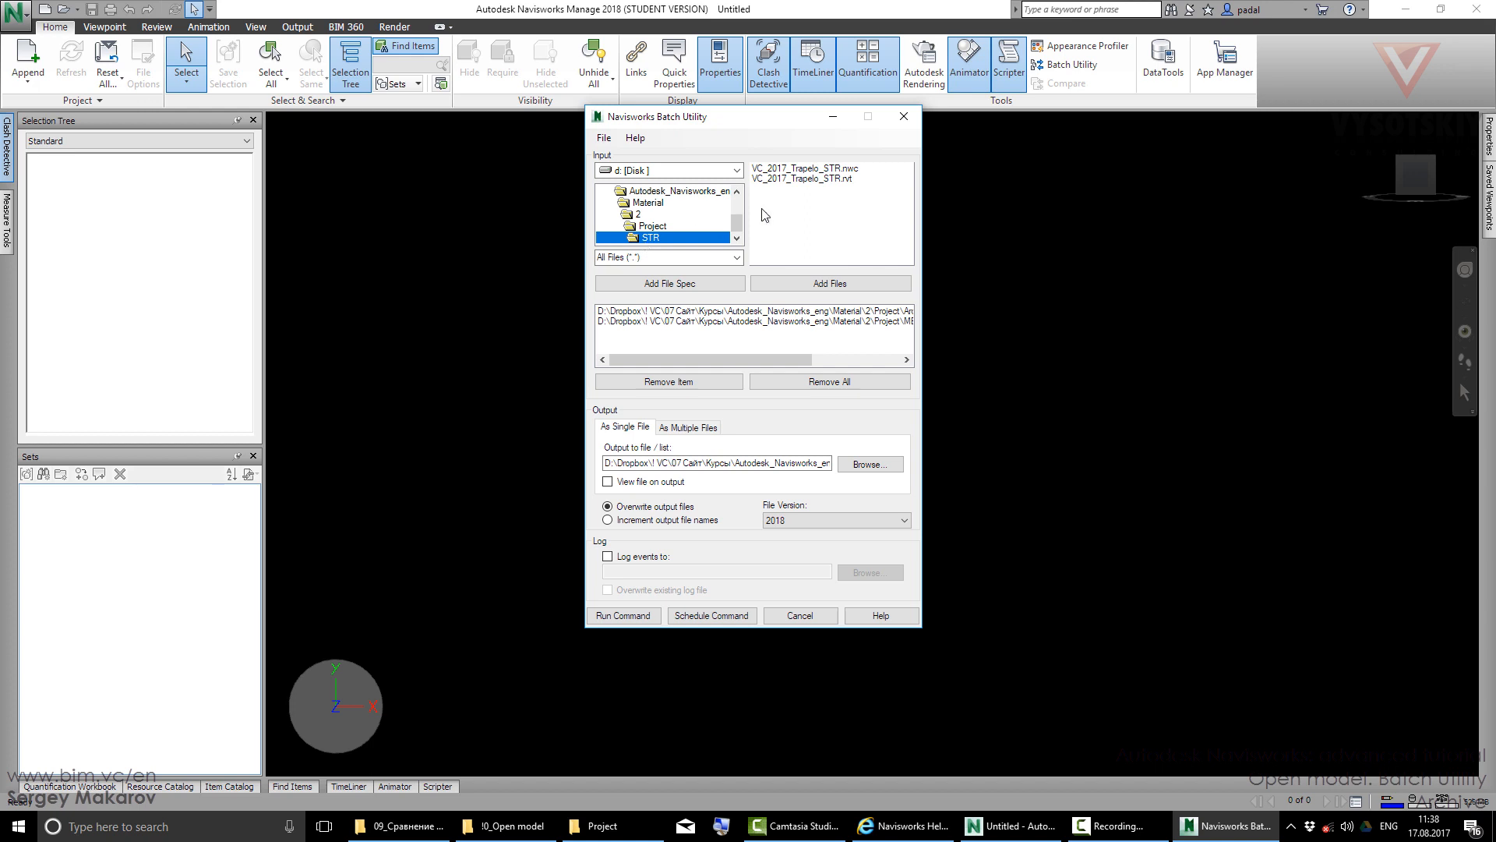
pyautogui.click(805, 169)
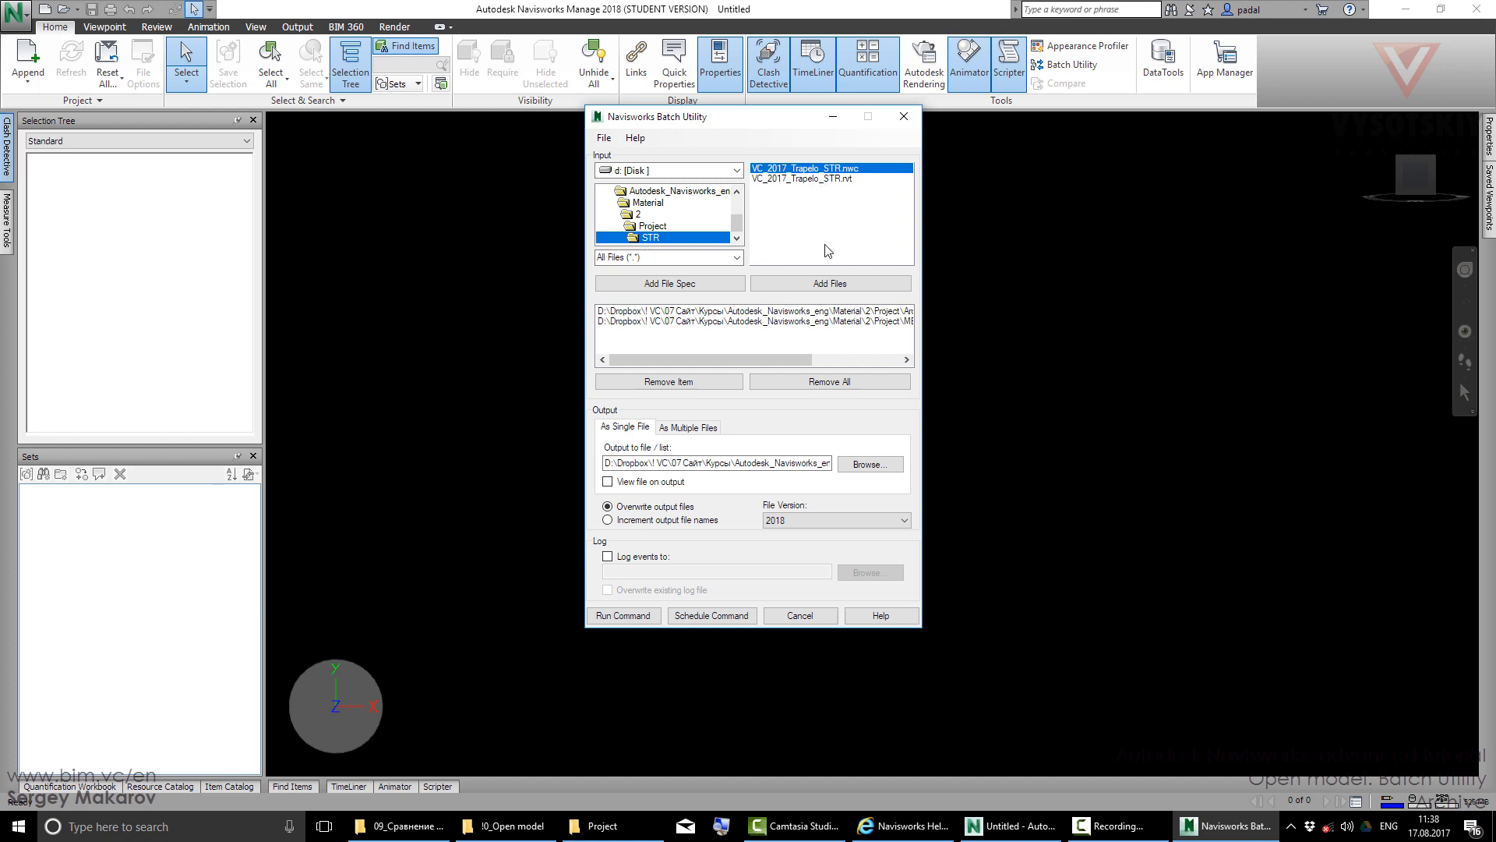
pyautogui.click(828, 282)
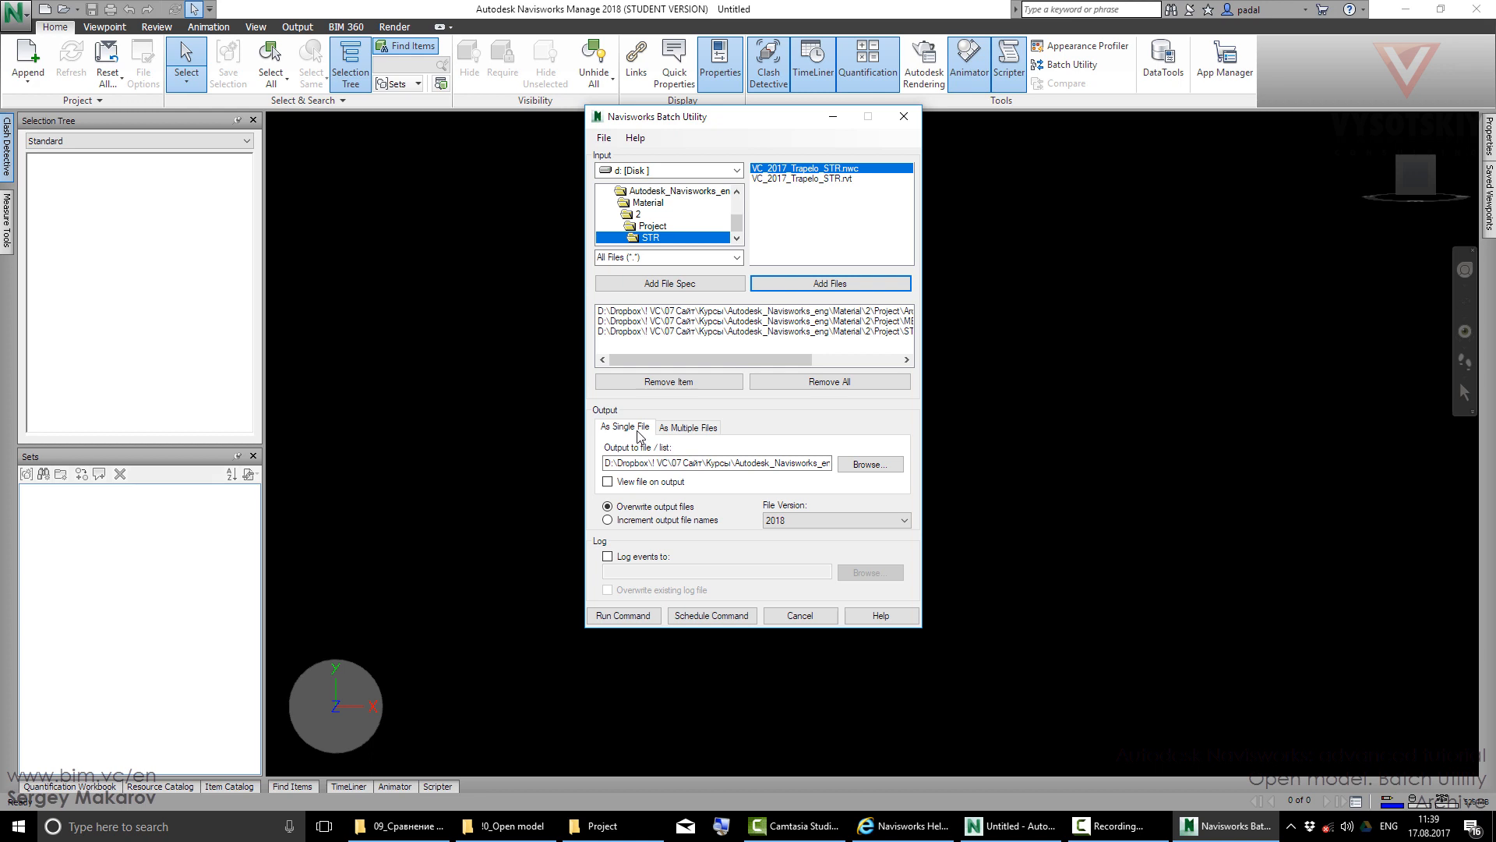
# - Set the single-file output to Achive.nwd in the Project\NWD folder
pyautogui.click(869, 464)
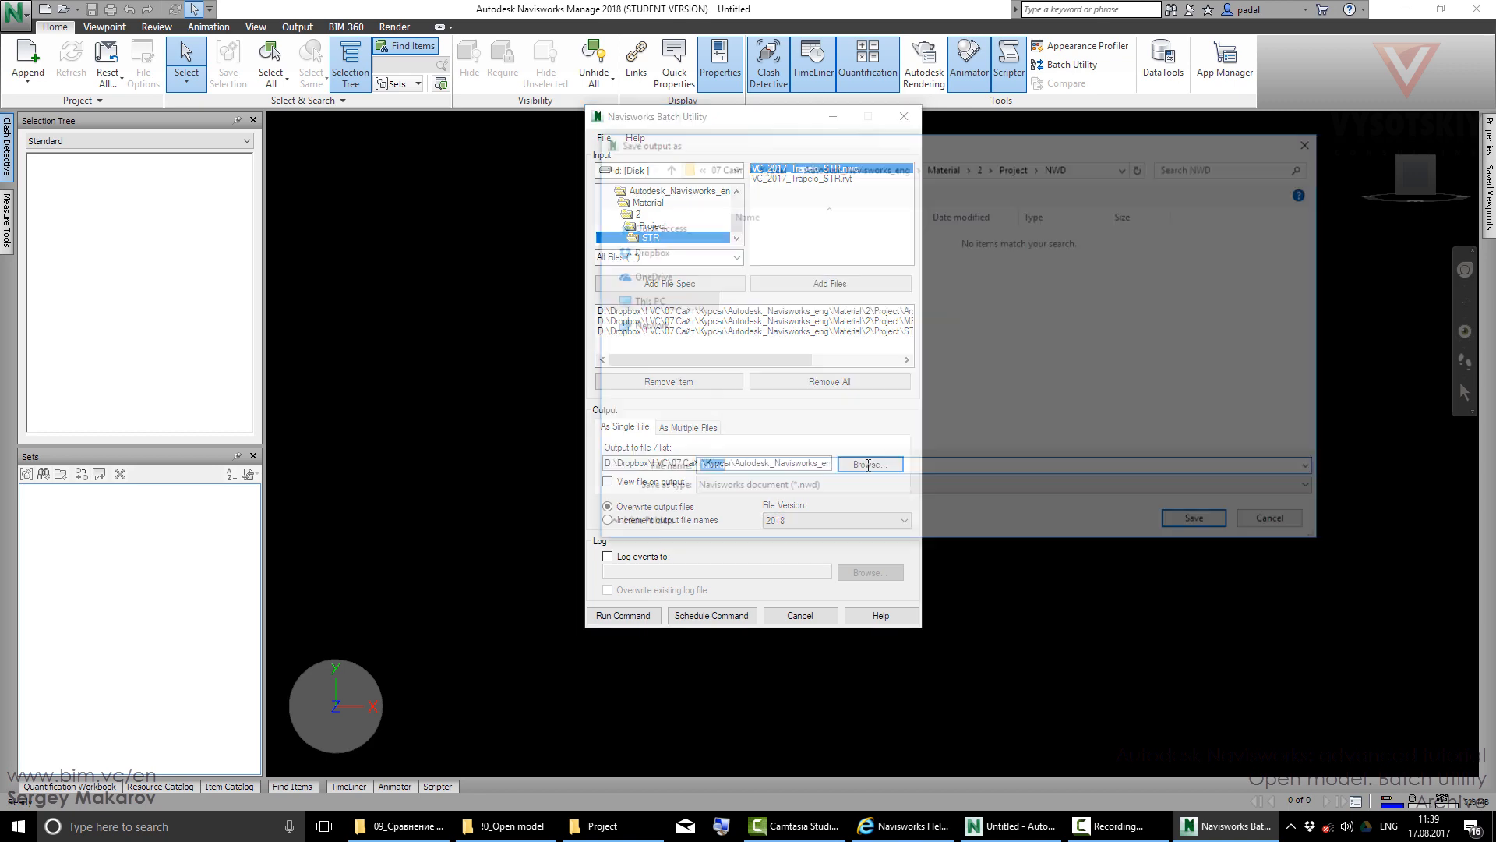
pyautogui.click(868, 464)
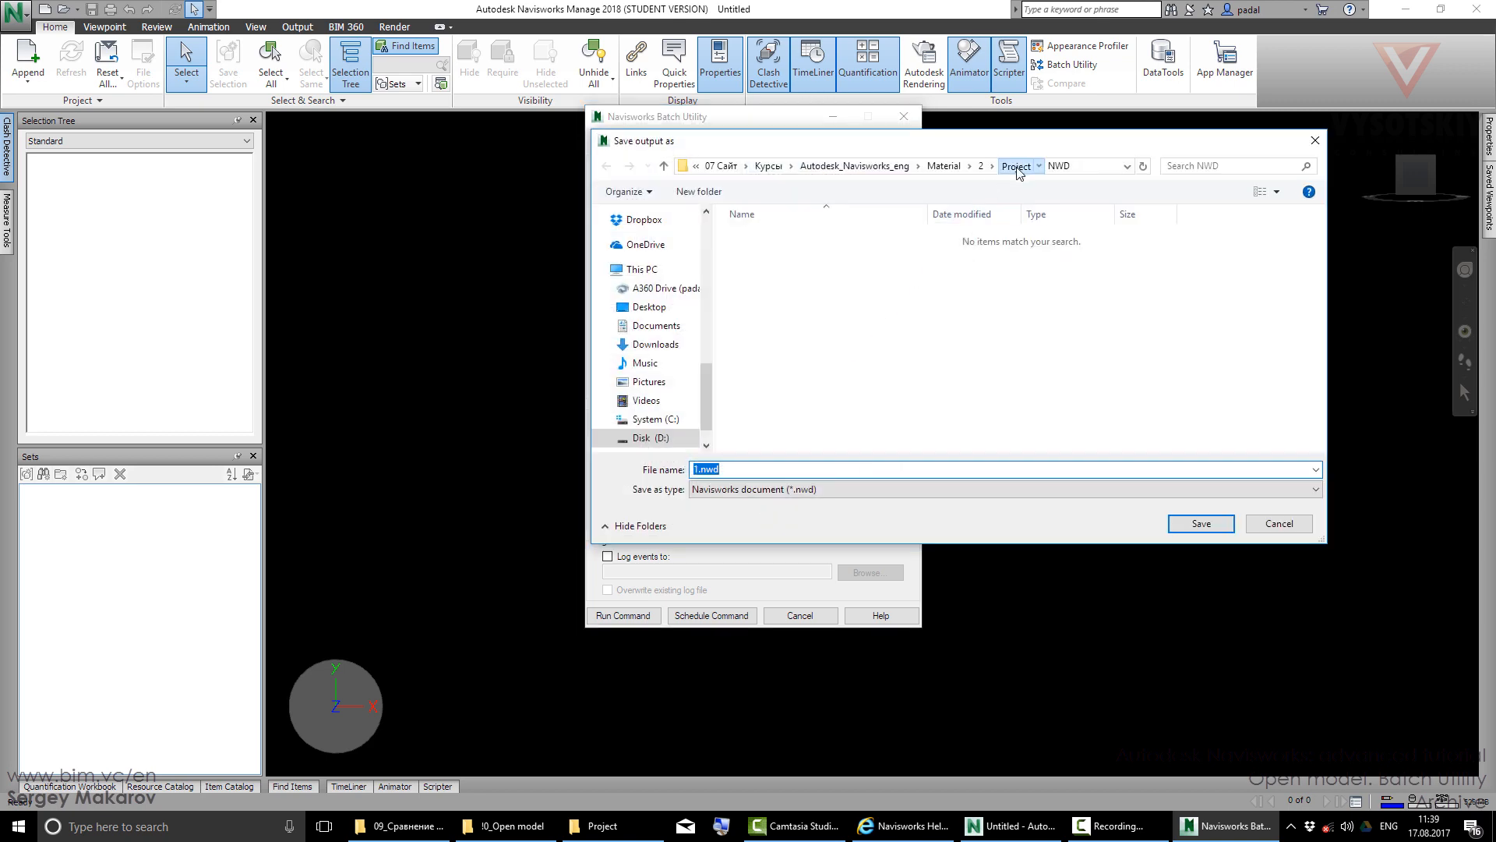
pyautogui.click(1014, 165)
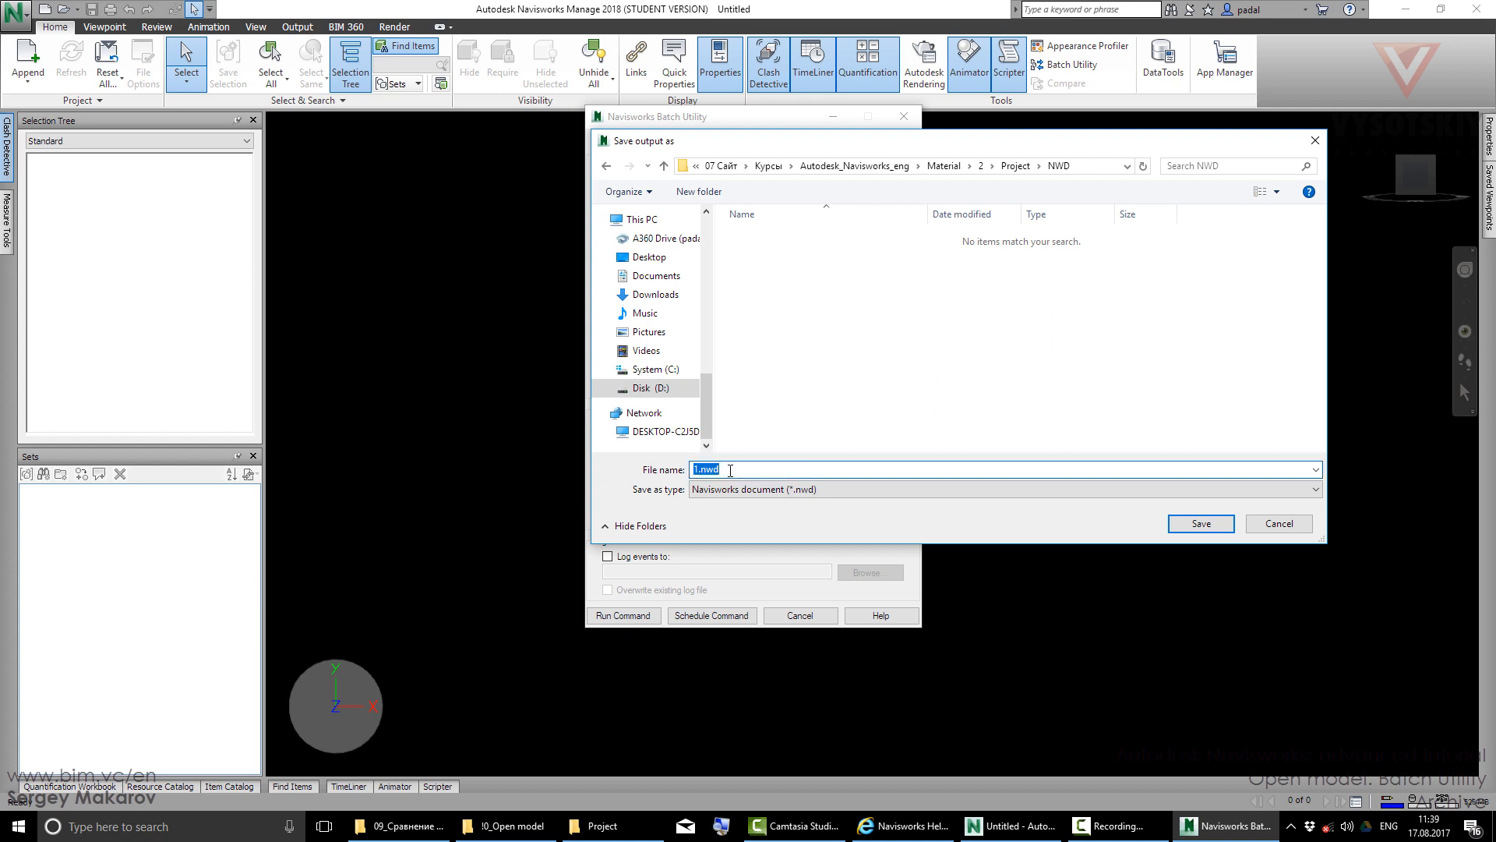
pyautogui.write('A')
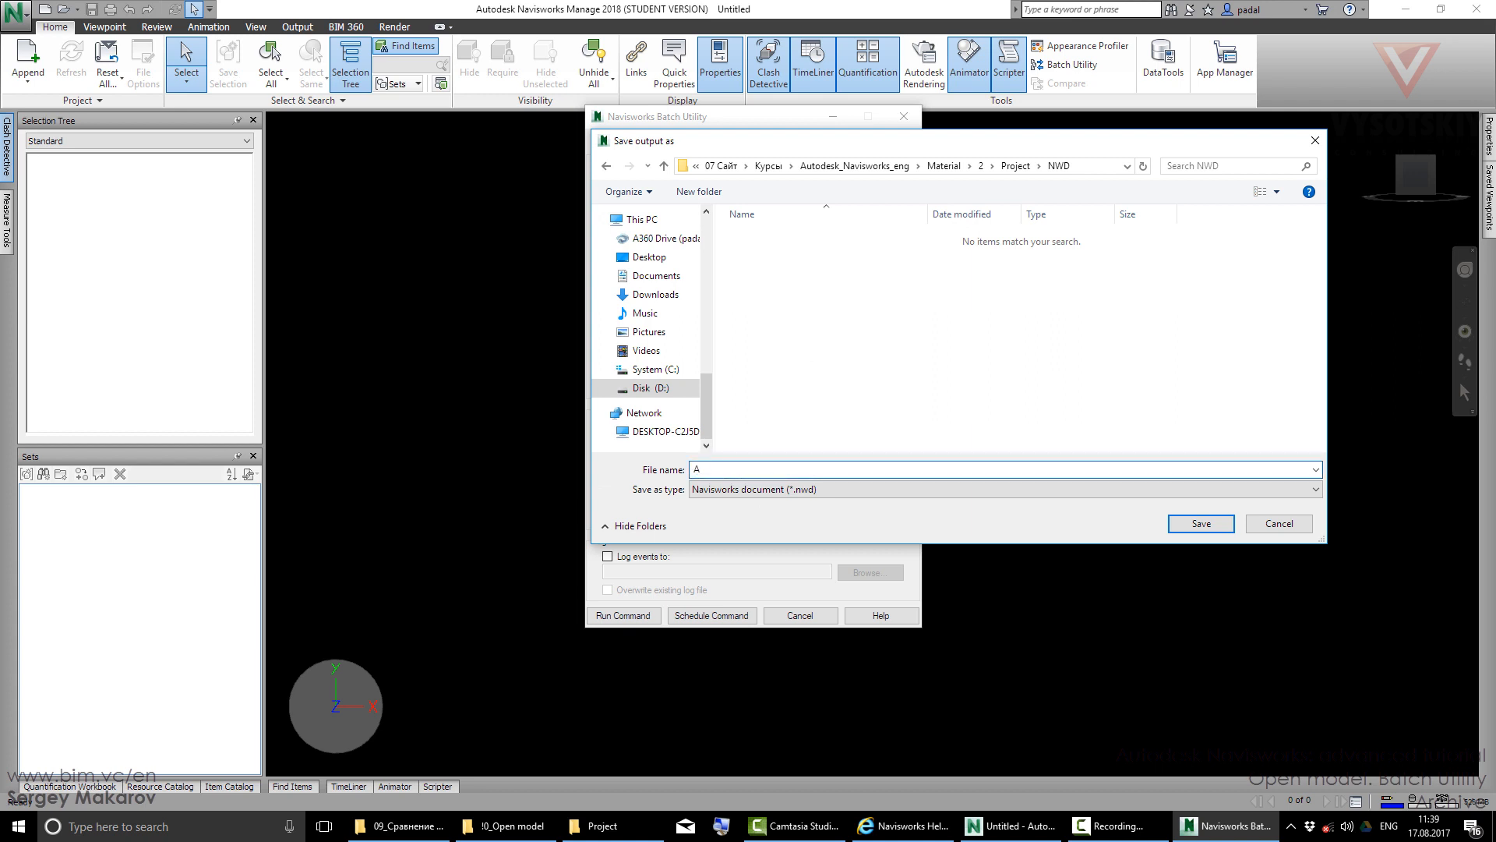
pyautogui.write('chive')
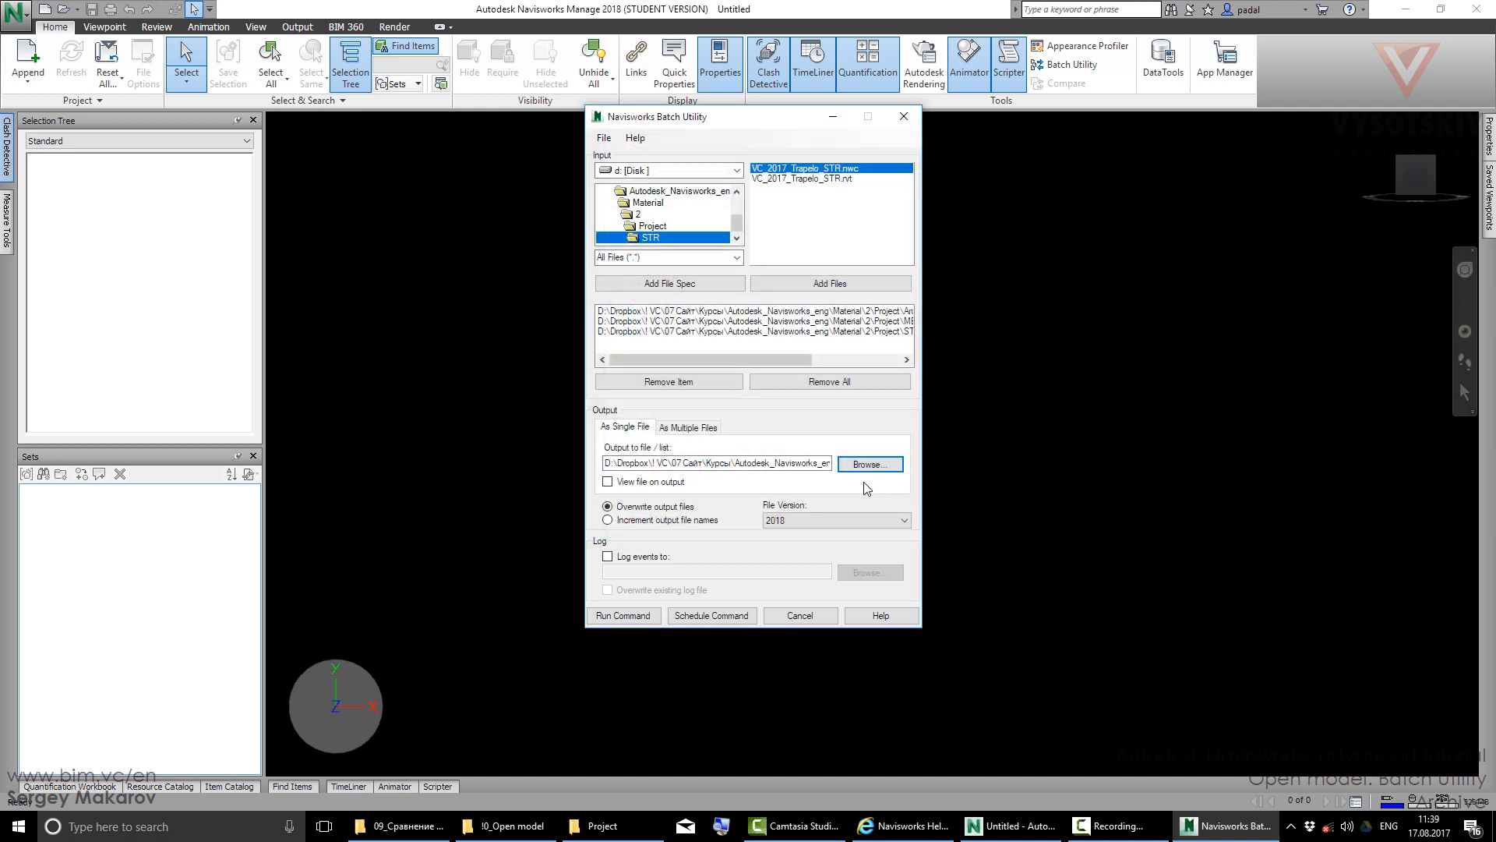
# - Keep 2018 as the output file version for the combined NWD
pyautogui.click(903, 520)
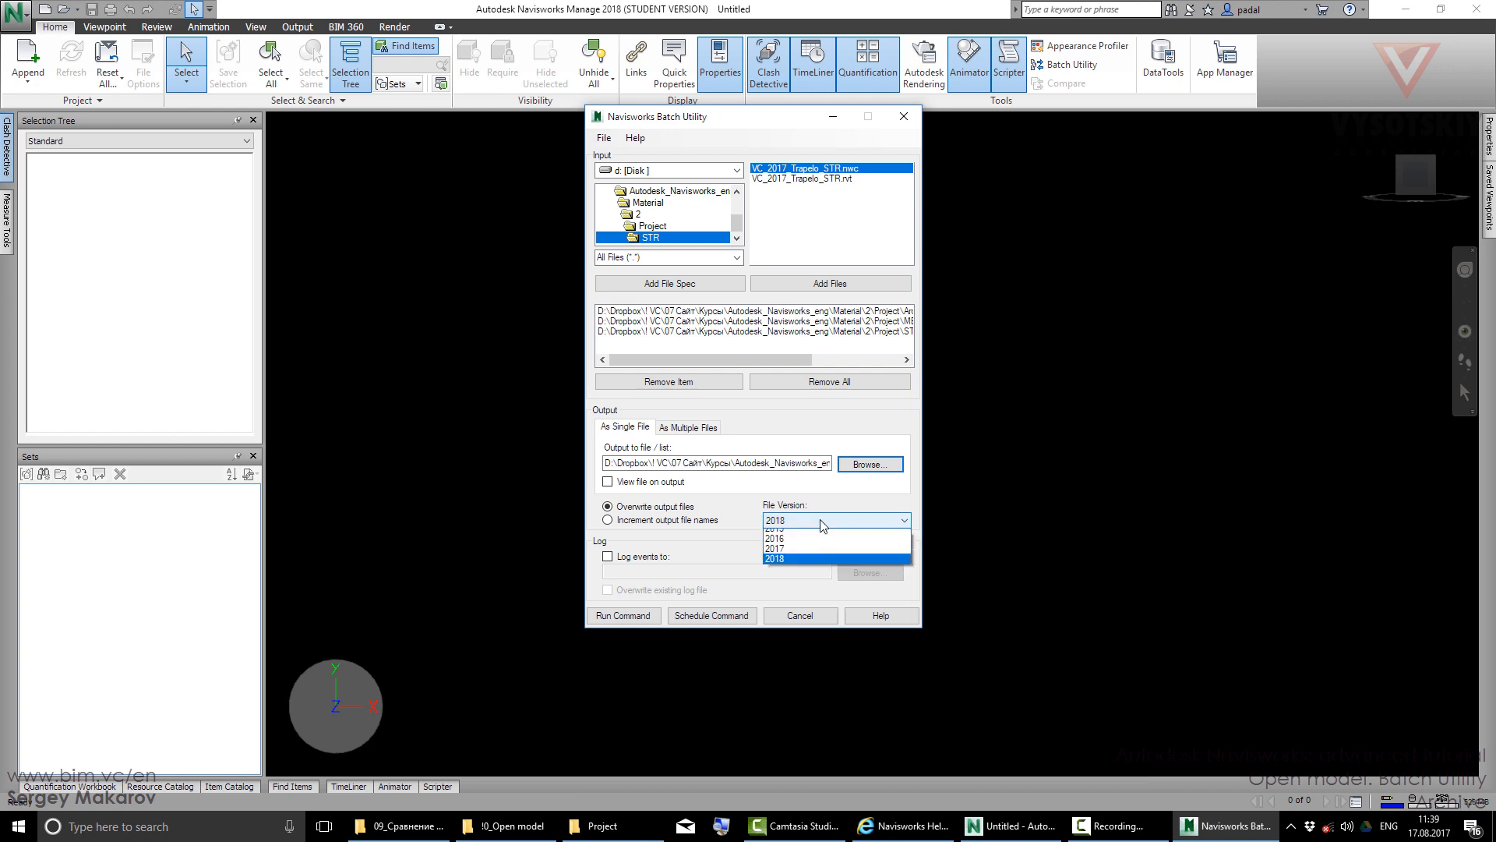
pyautogui.click(773, 559)
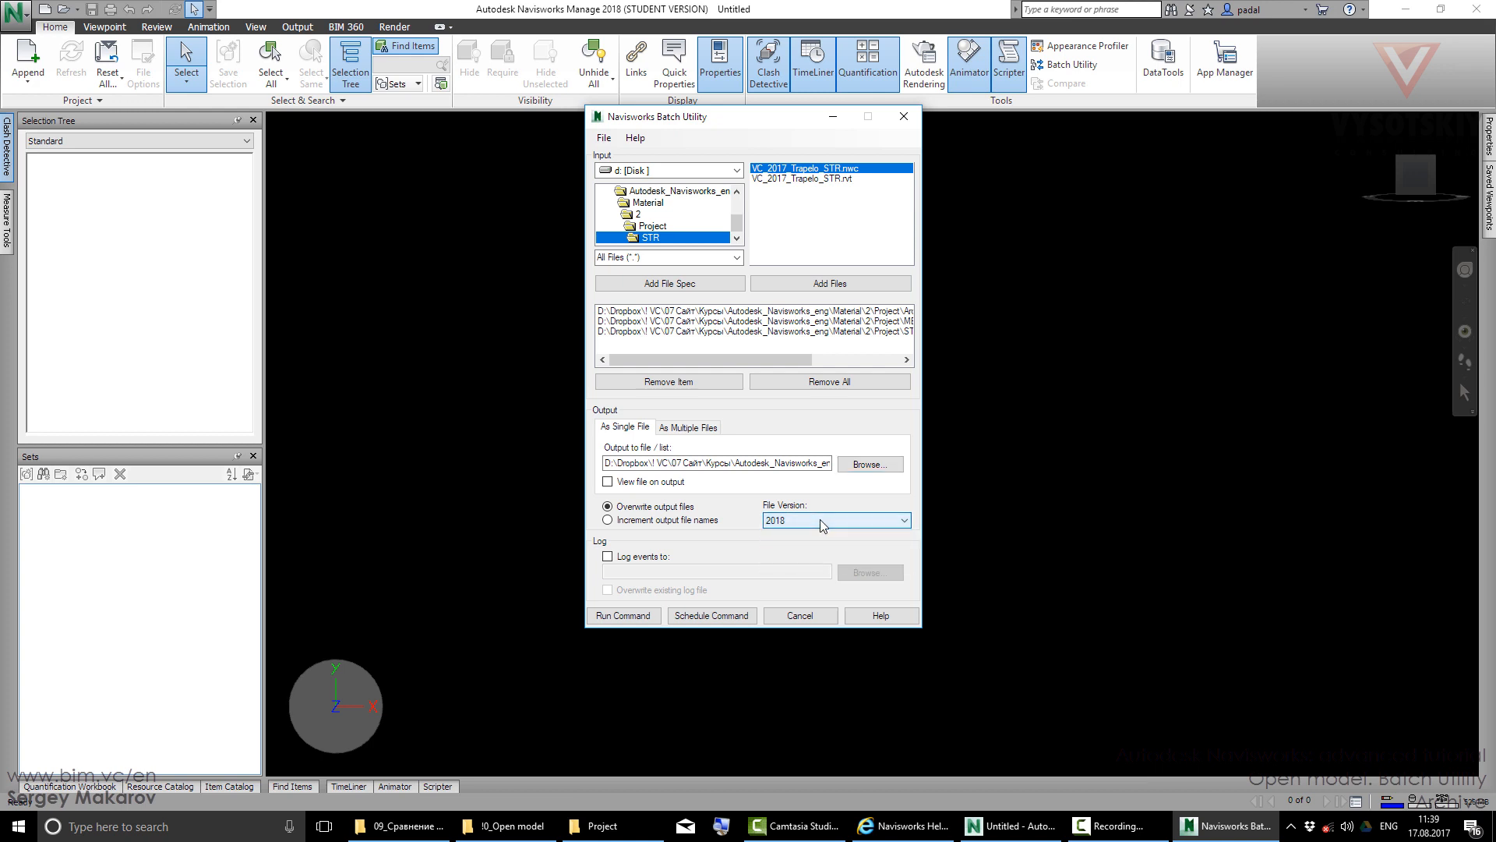
pyautogui.moveTo(753, 549)
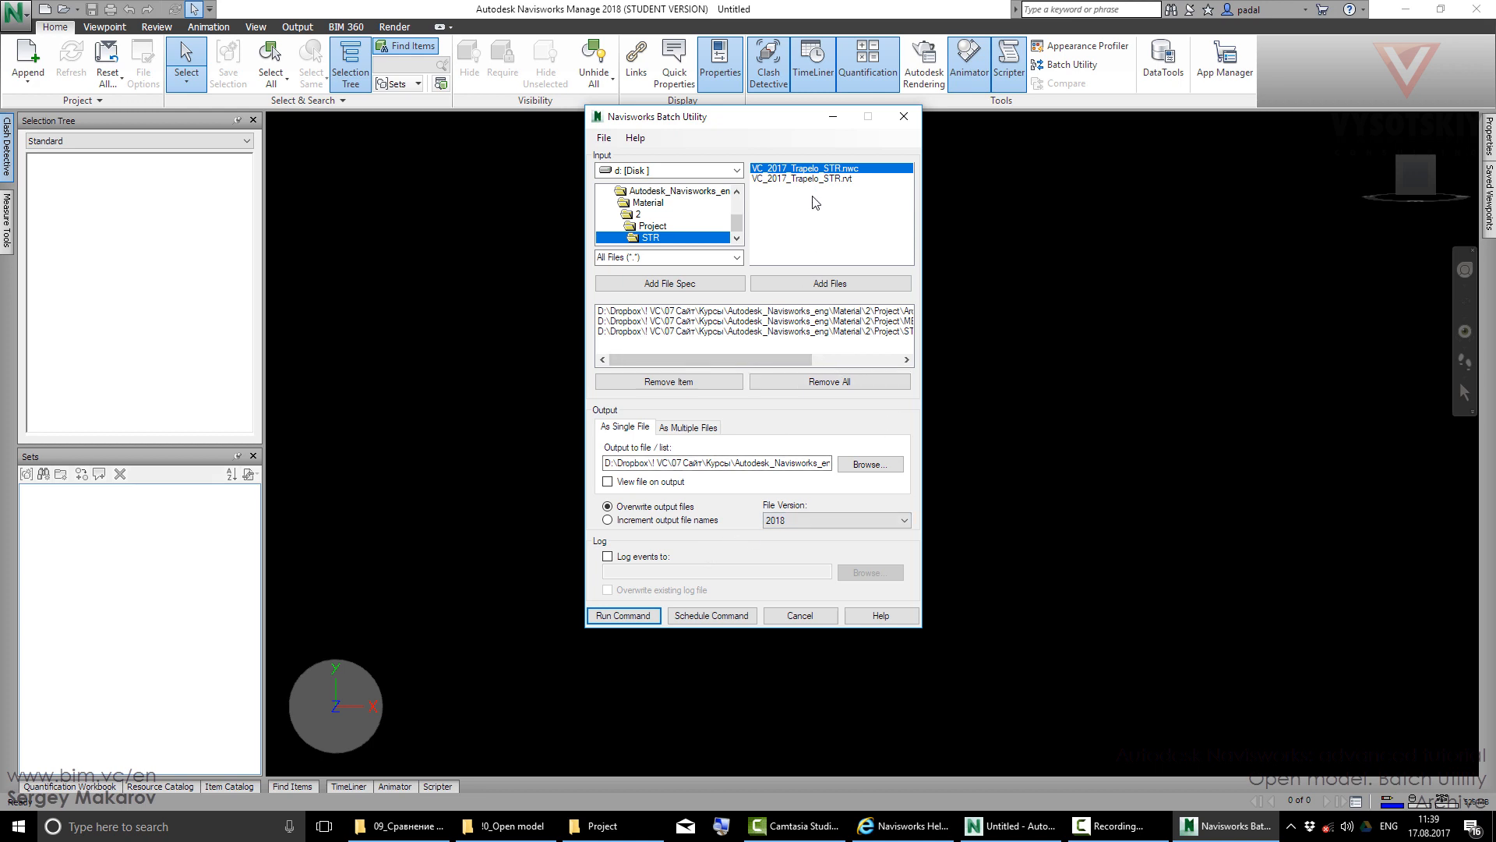
pyautogui.moveTo(801, 330)
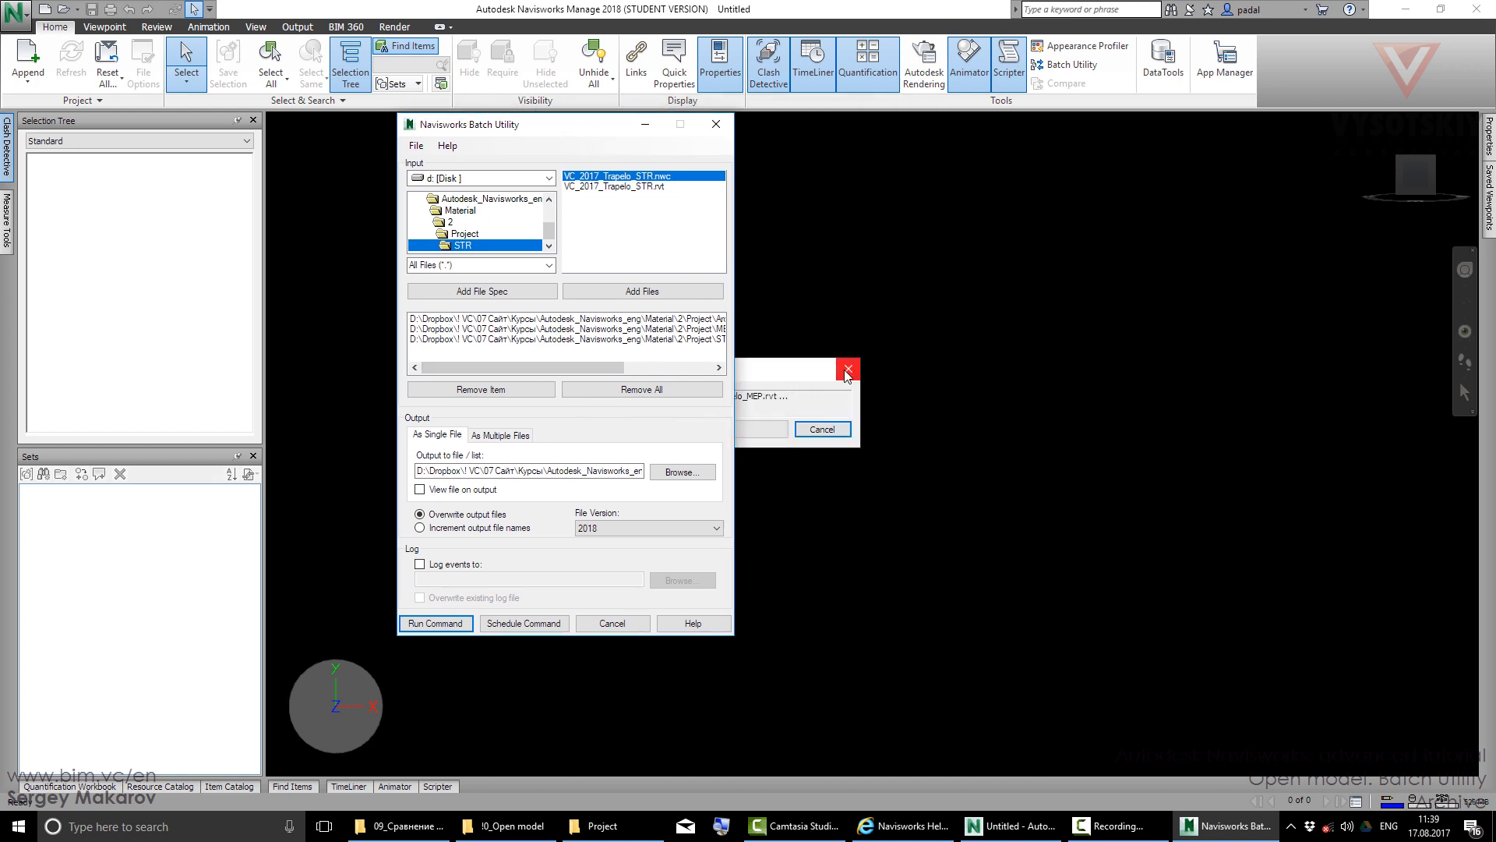
# - Dismiss the Batch Utility progress window and return to the empty scene
pyautogui.click(435, 623)
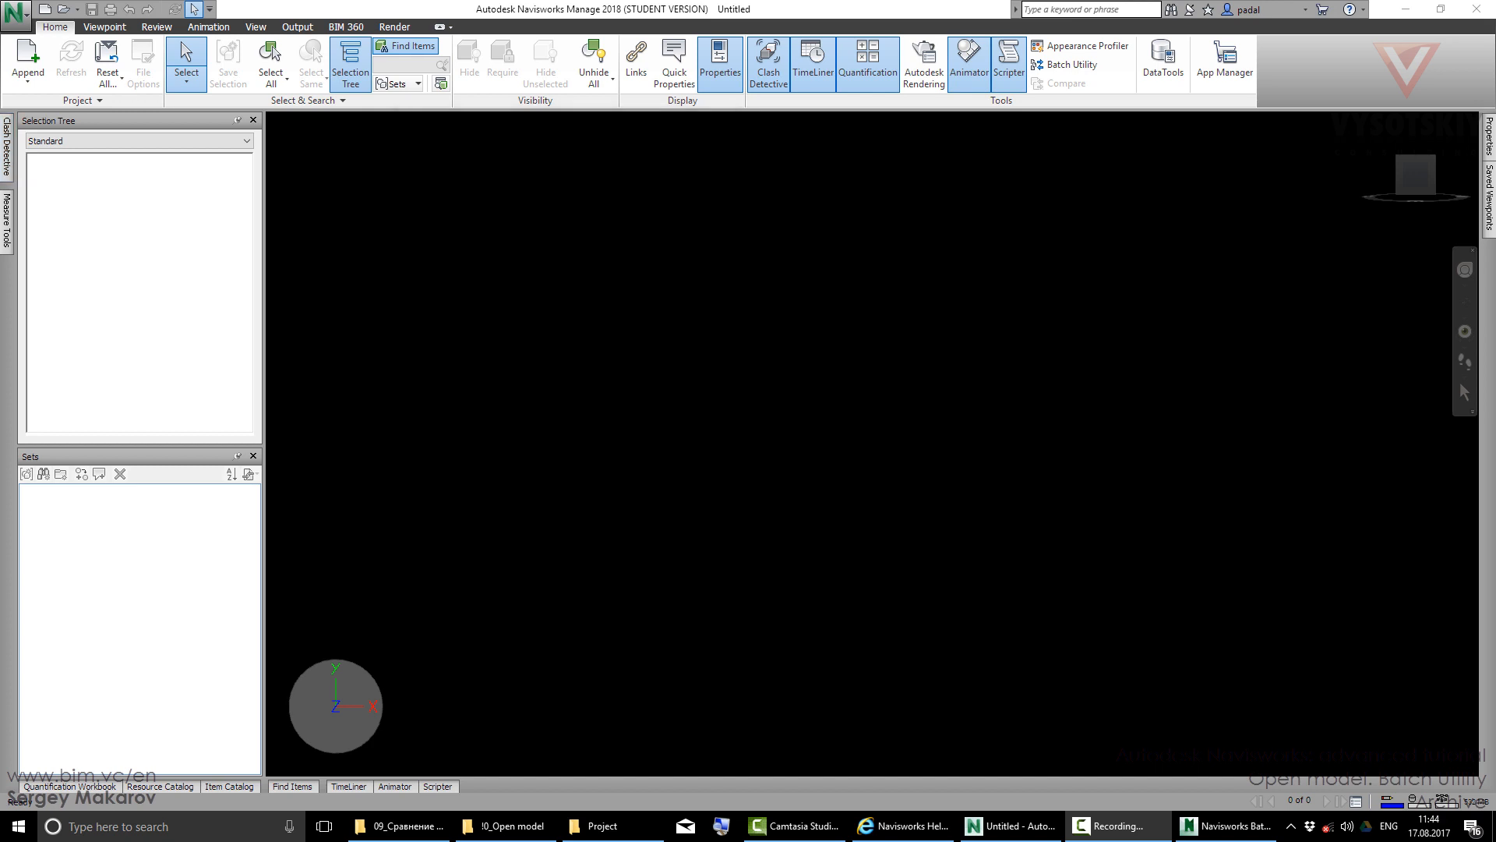
pyautogui.moveTo(1152, 533)
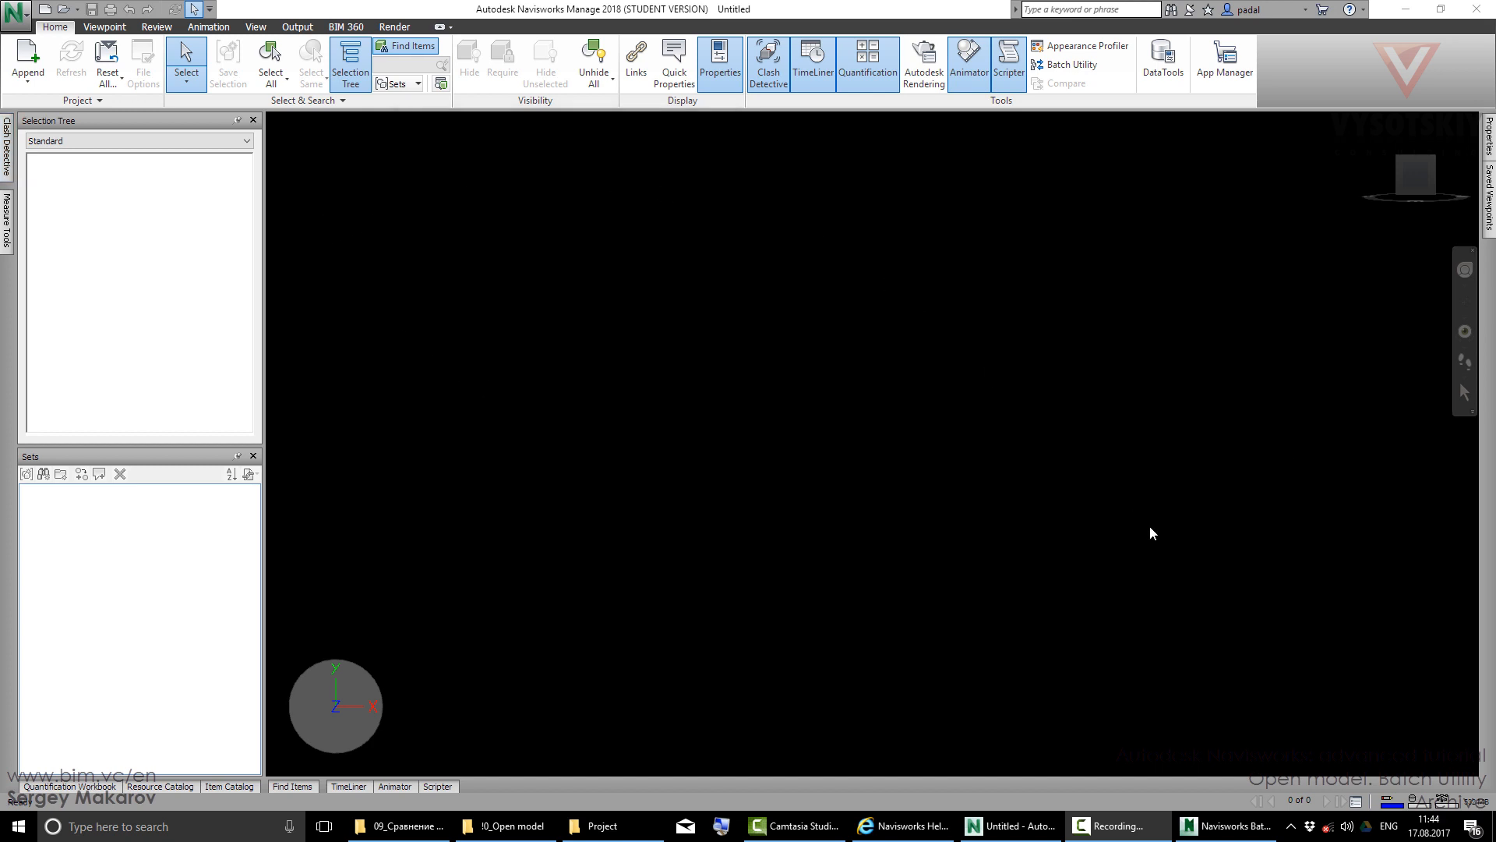
pyautogui.moveTo(720, 415)
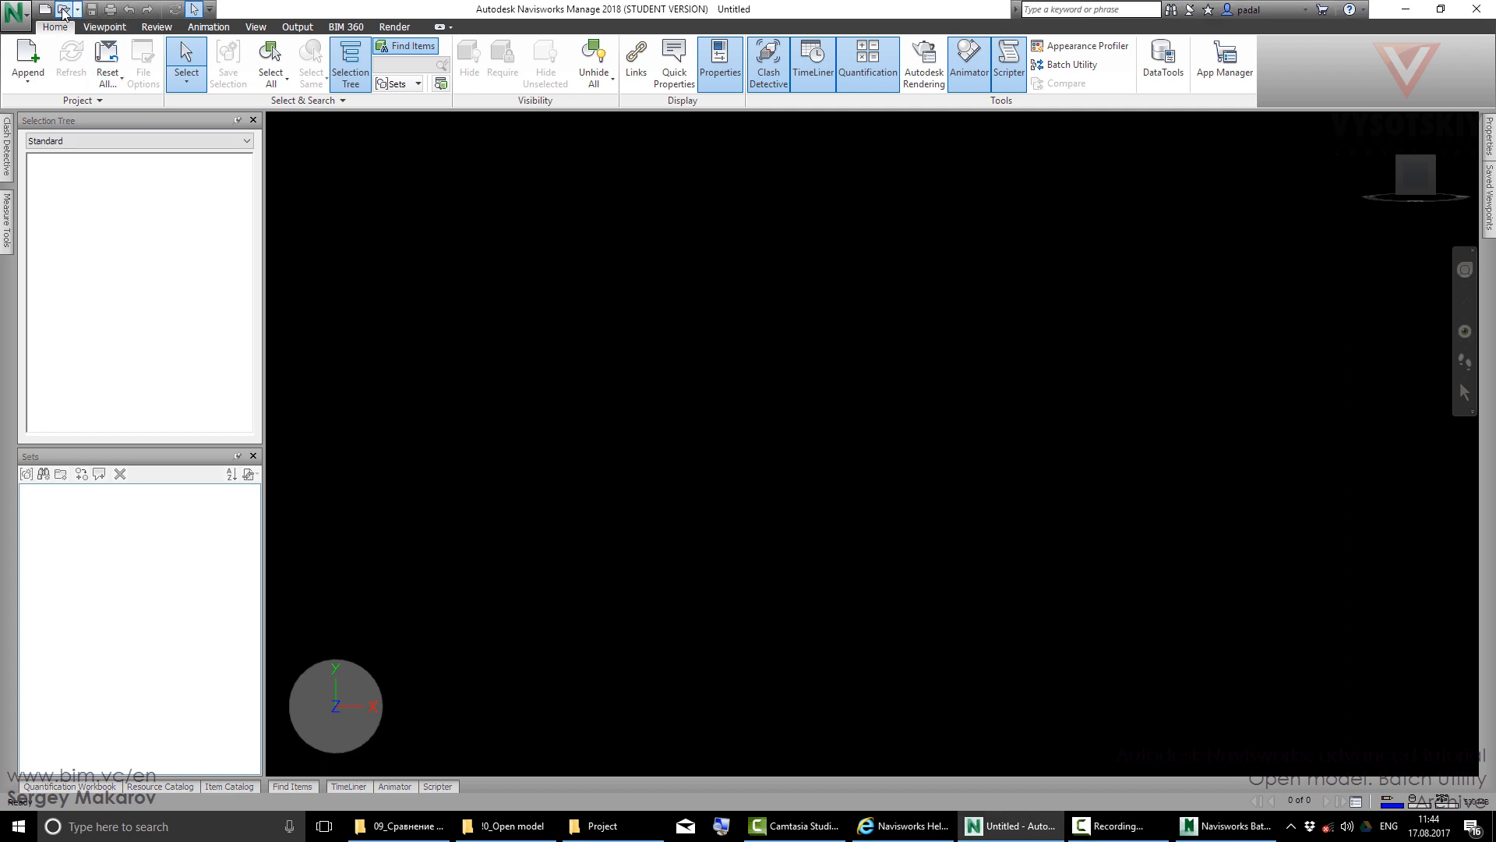
# - Open the Office.nwf project from folder 2 and dismiss the batch progress window
pyautogui.click(61, 9)
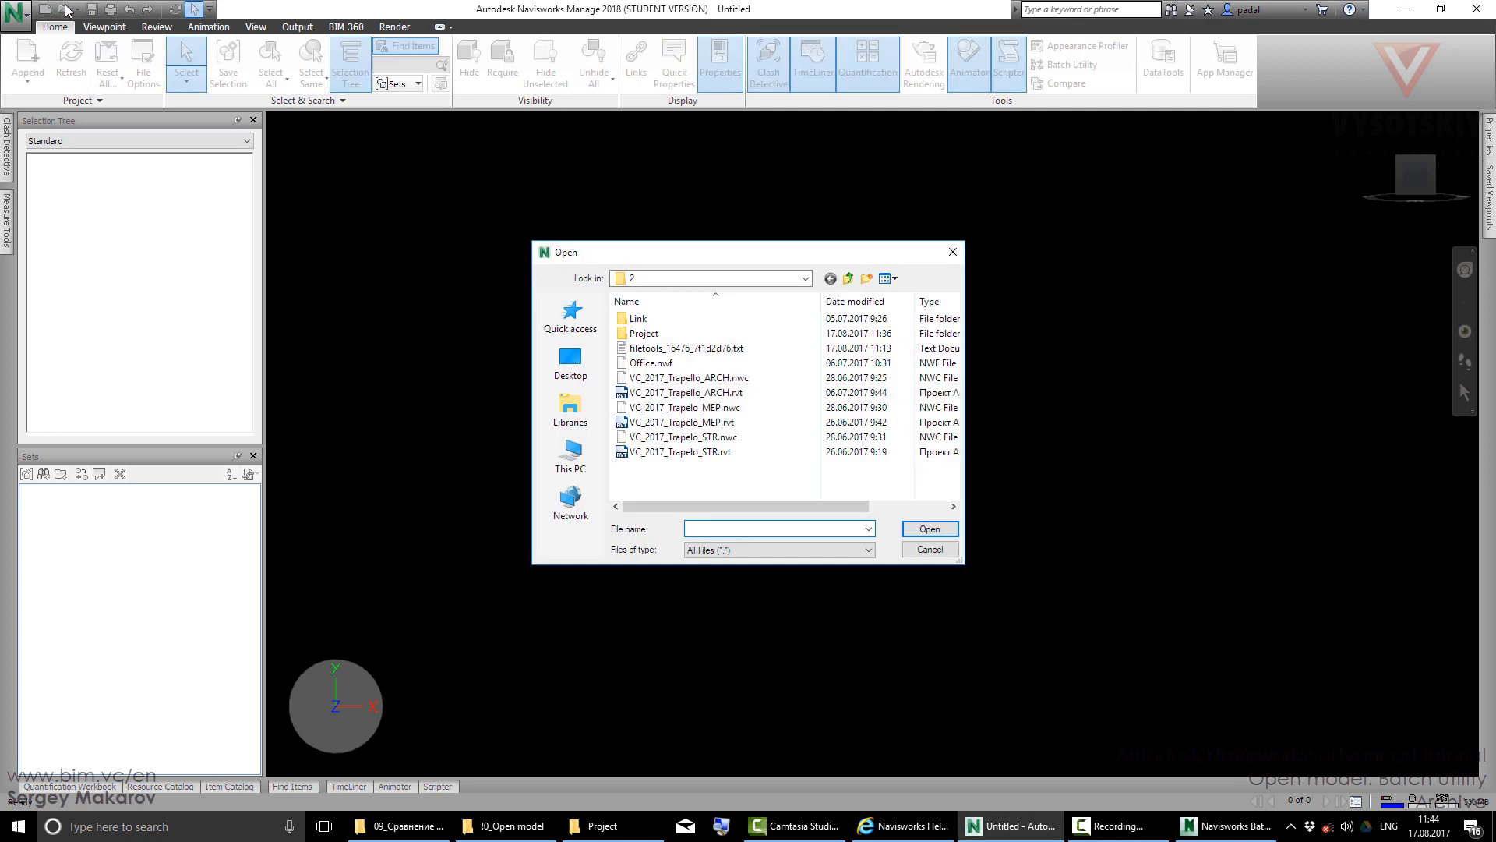
pyautogui.click(688, 377)
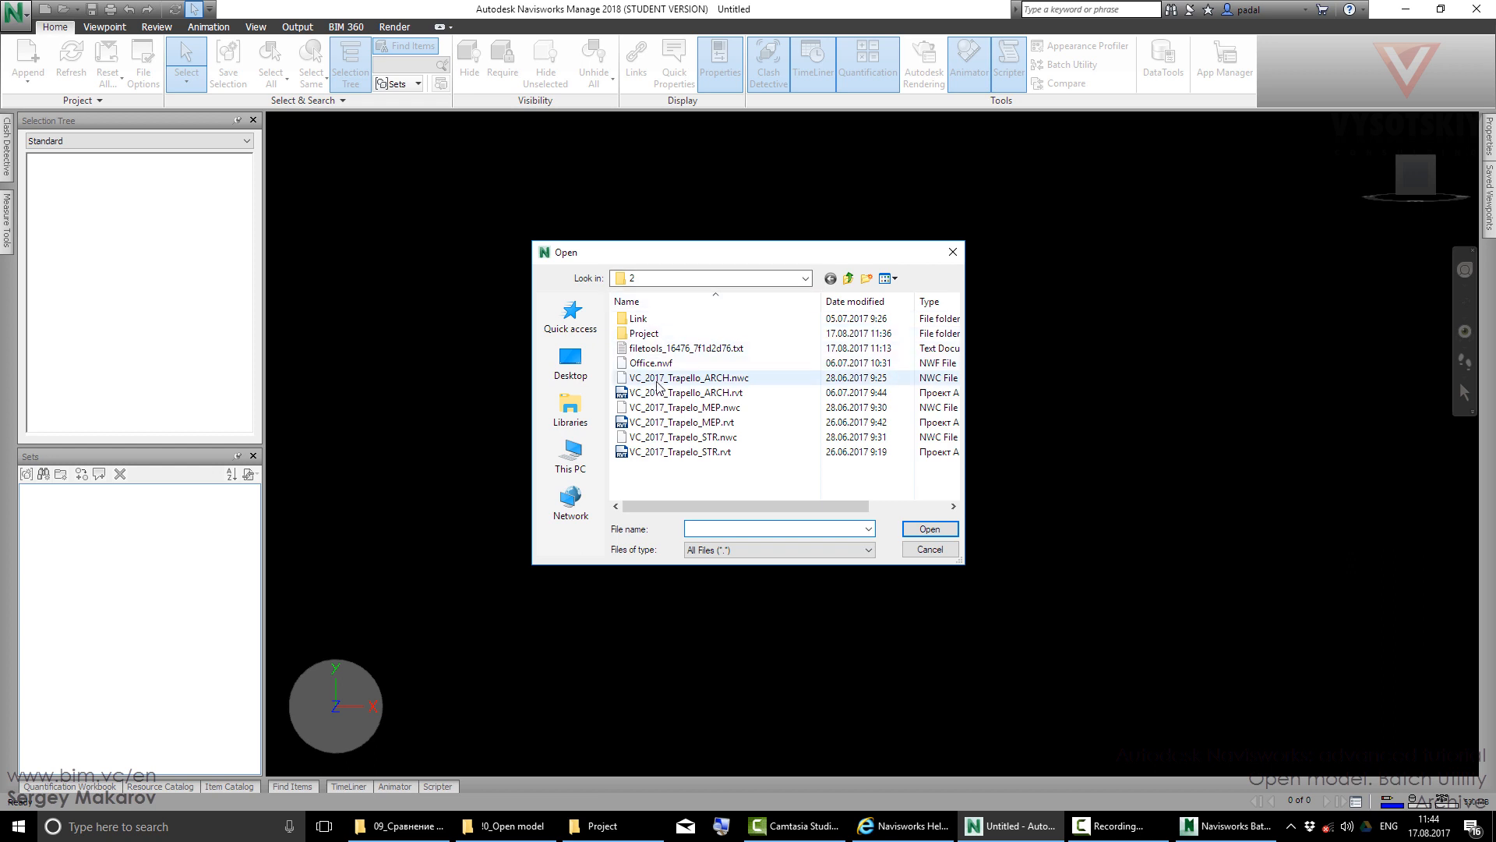
pyautogui.click(649, 361)
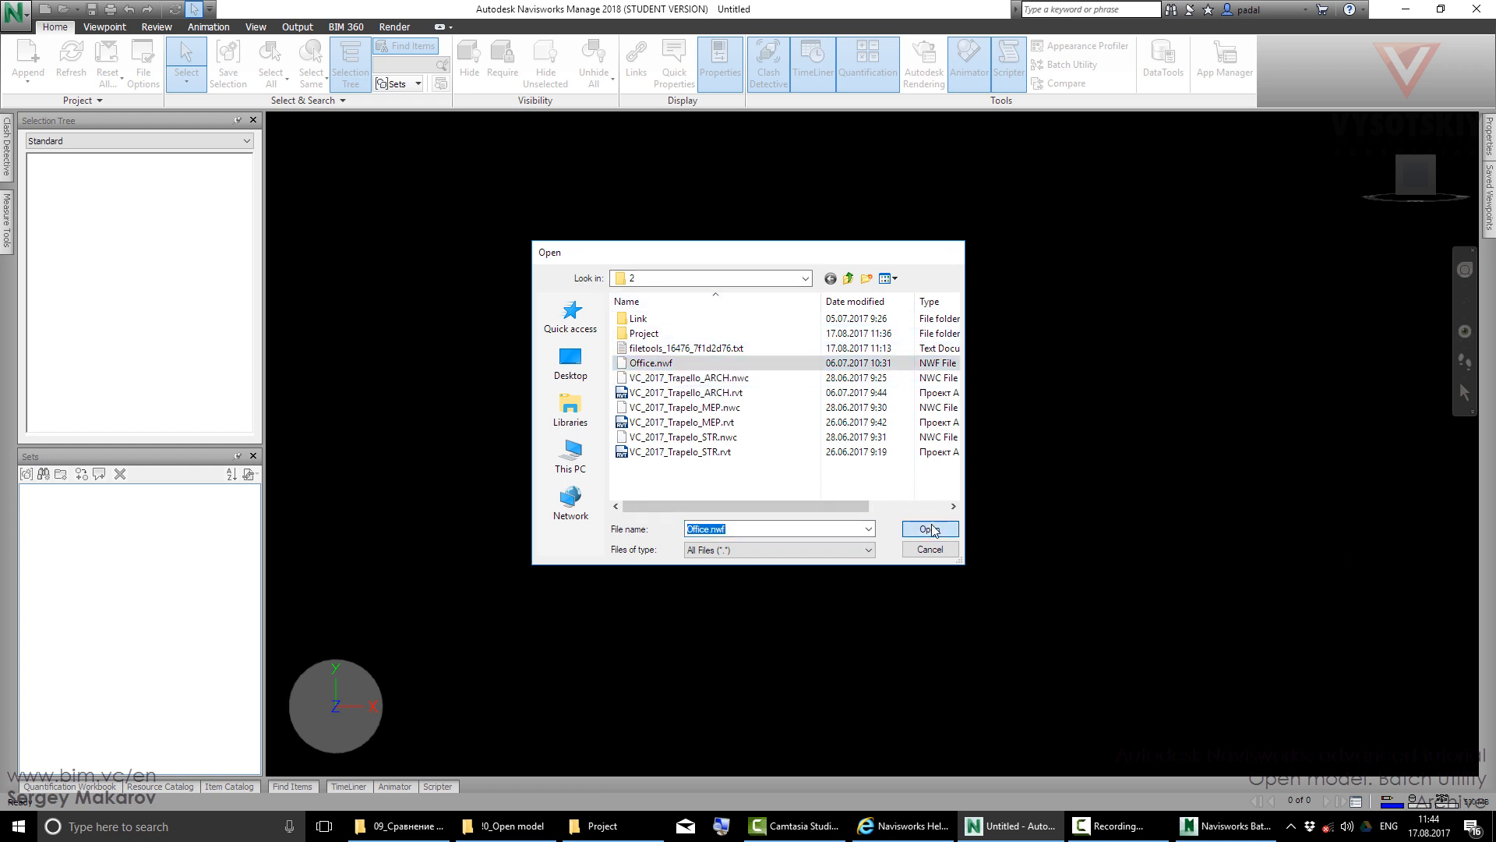
pyautogui.click(925, 530)
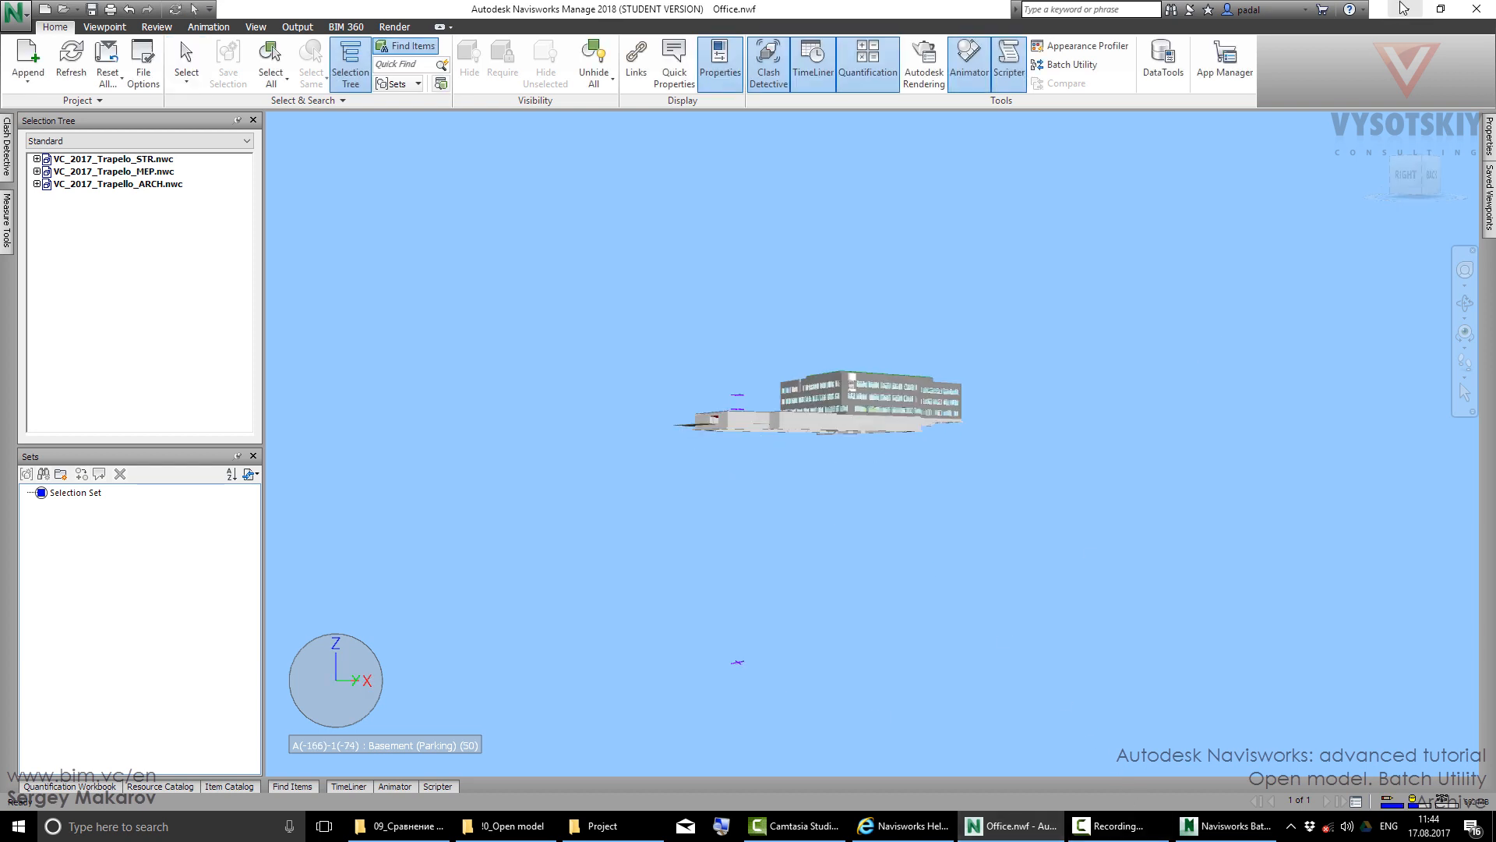
pyautogui.click(434, 624)
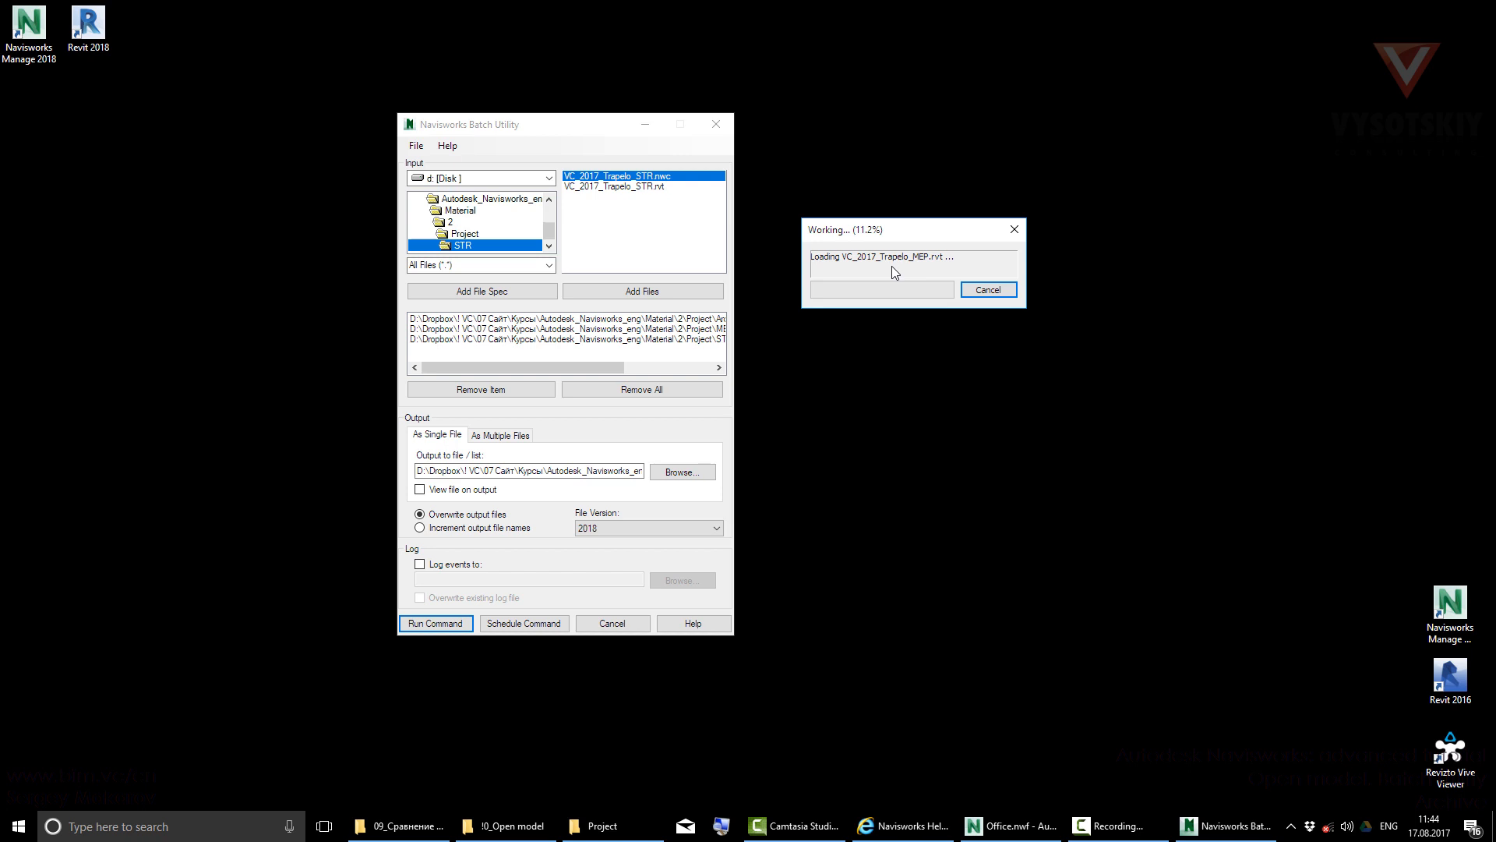
pyautogui.moveTo(870, 269)
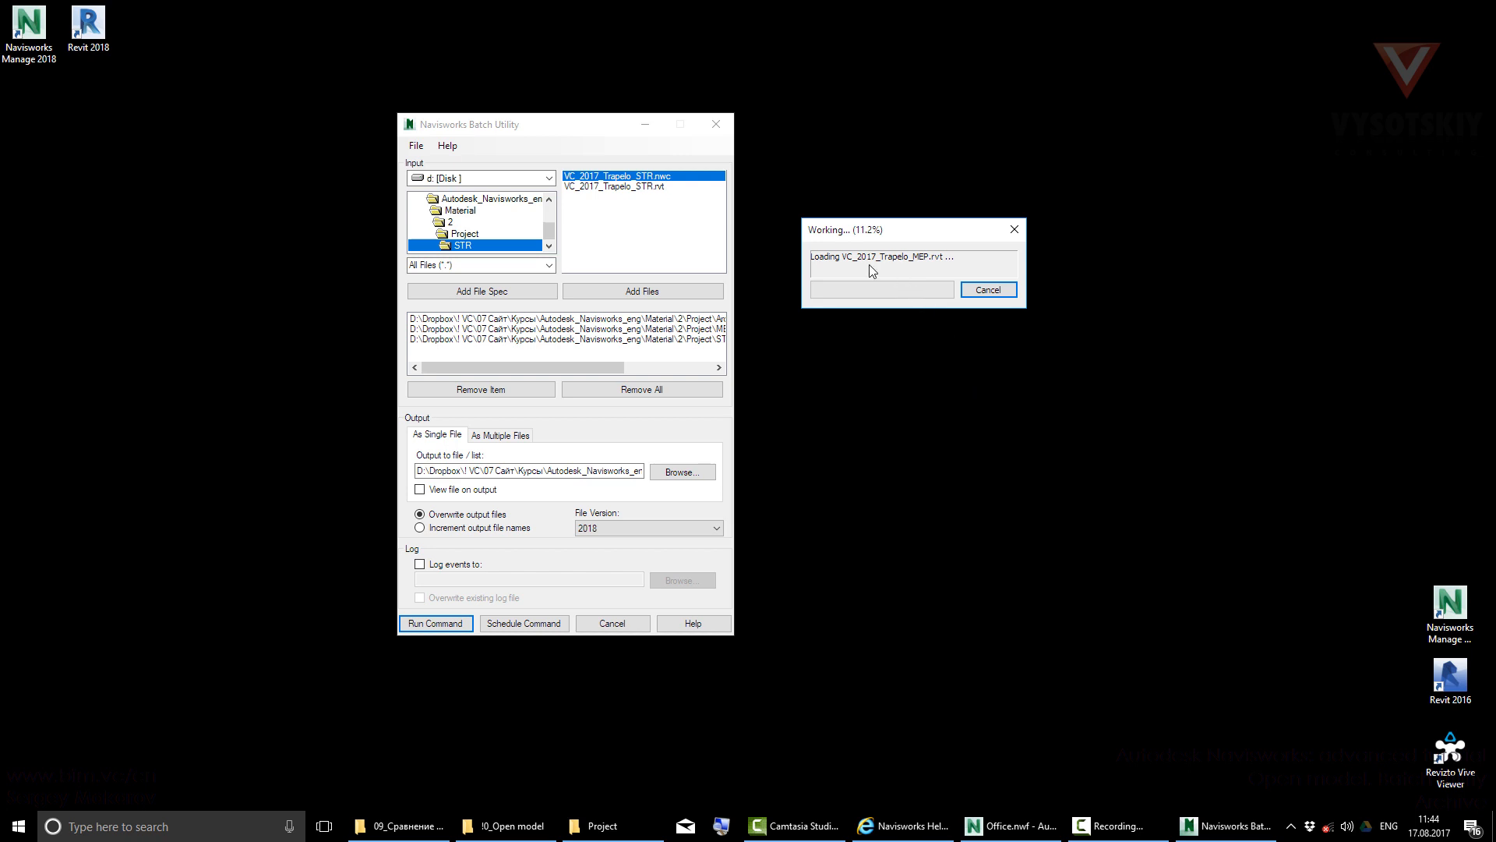
pyautogui.moveTo(1009, 265)
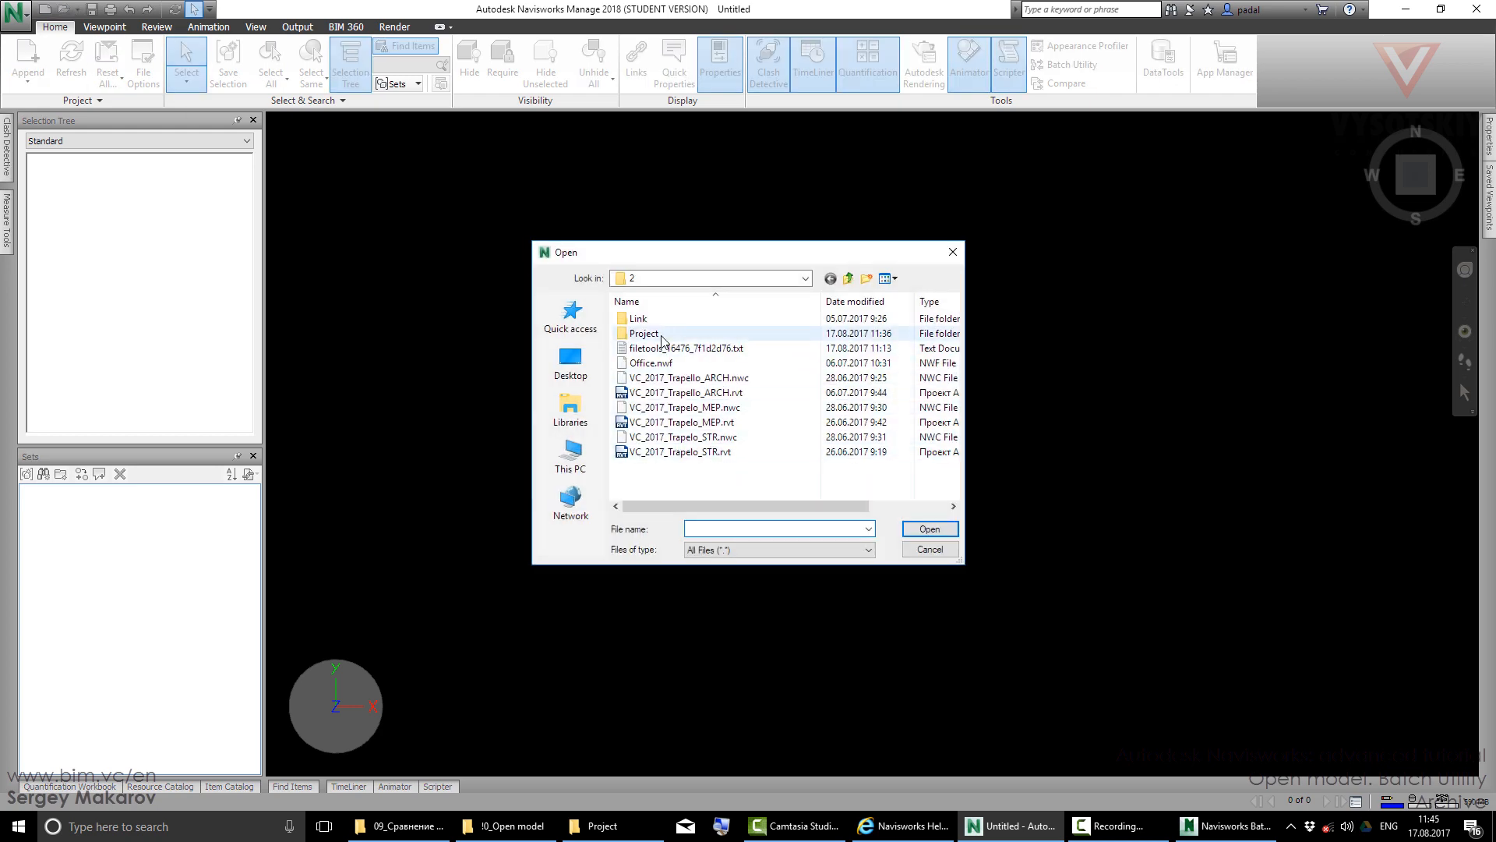
# - Open the combined Achive.nwd from the Project\NWD folder
pyautogui.doubleClick(642, 333)
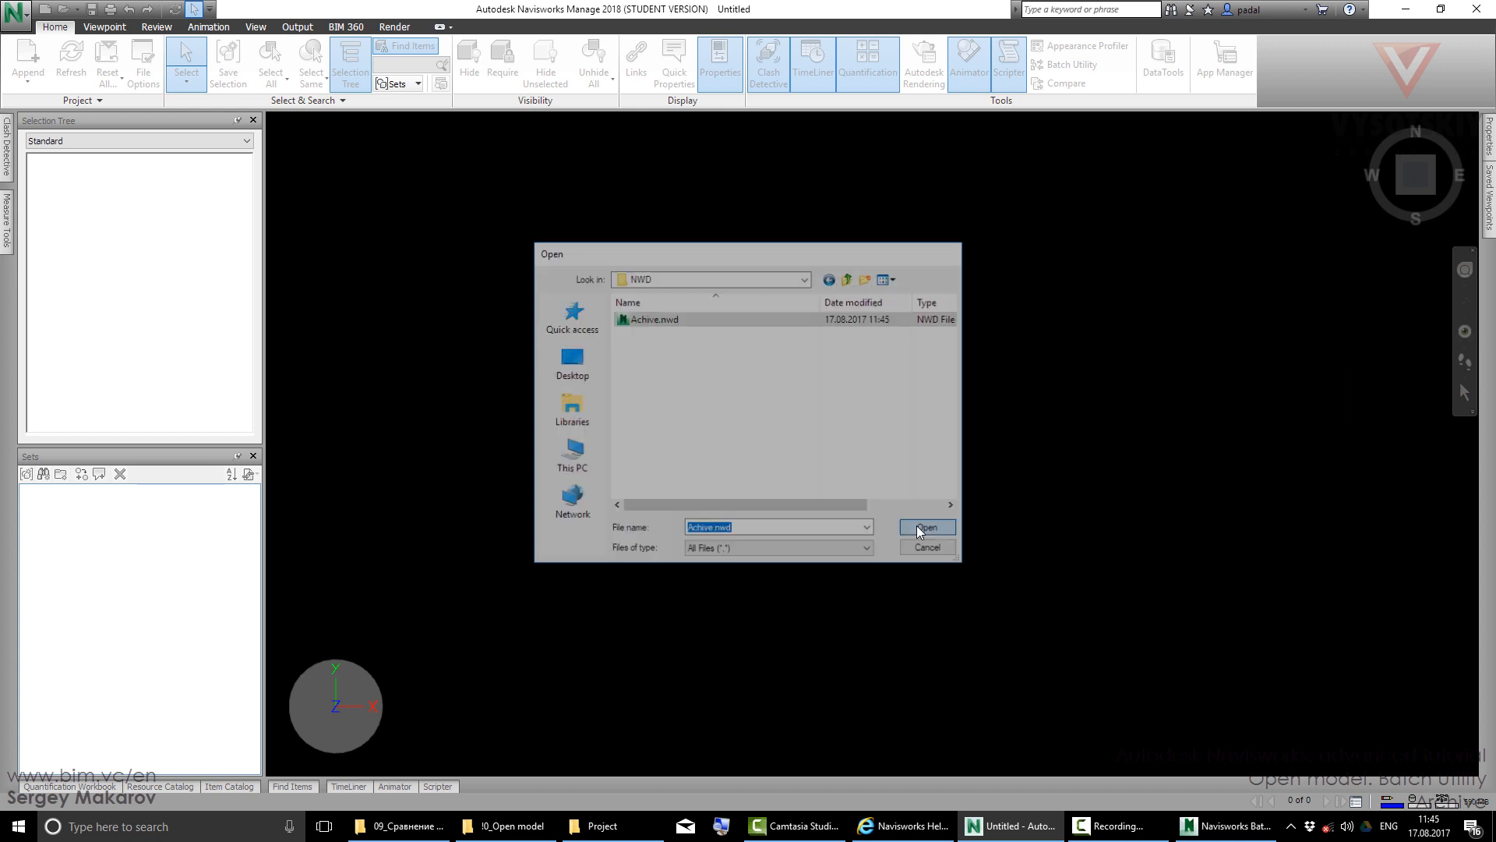
pyautogui.click(924, 527)
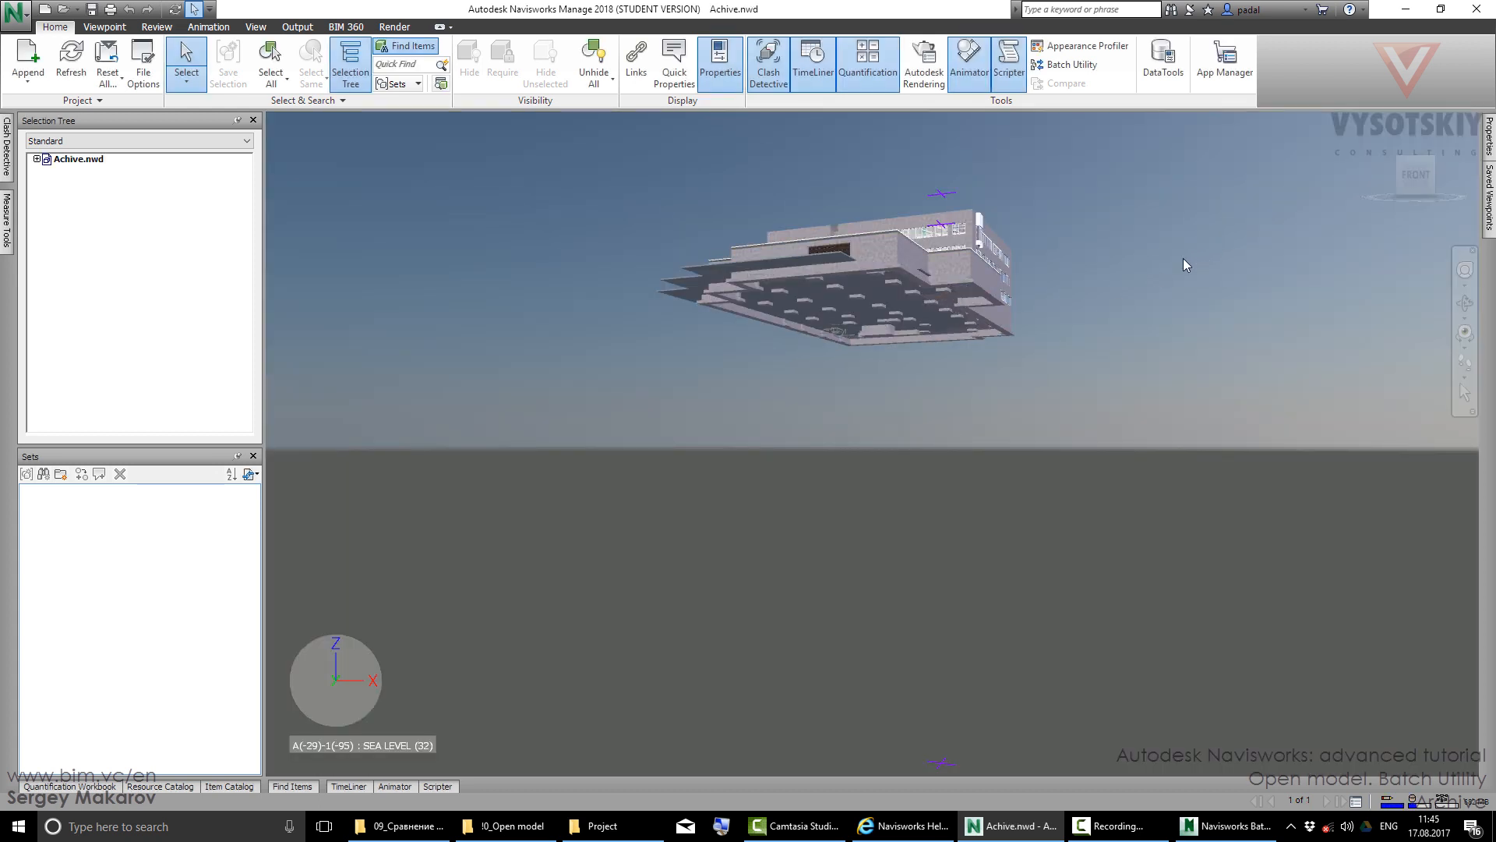
# - Expand Achive.nwd listing ARCH, MEP and STR, isolate MEP with Hide Unselected, then show everything again
pyautogui.click(35, 159)
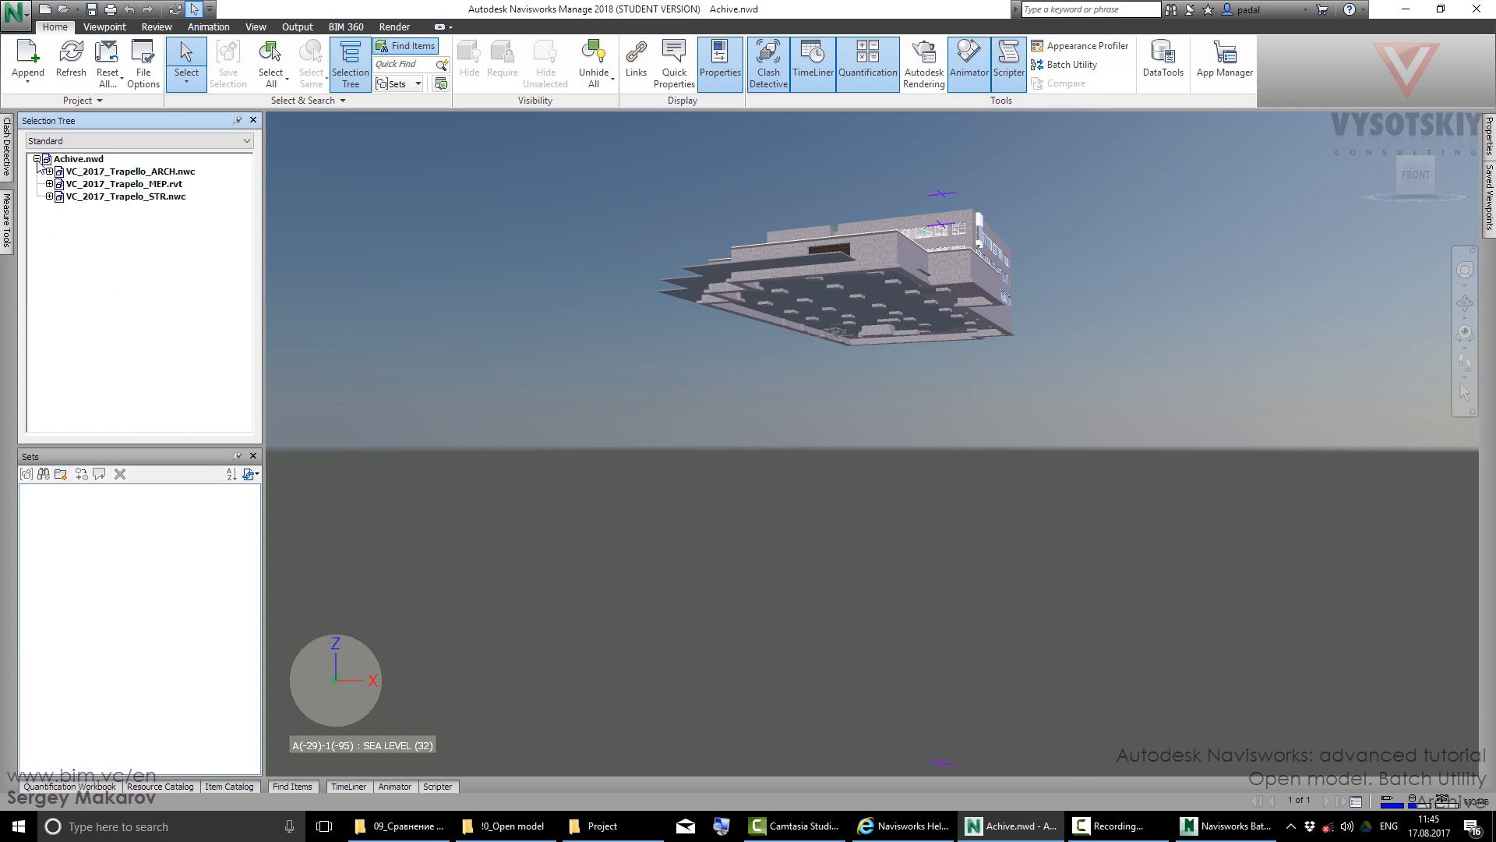
pyautogui.click(129, 172)
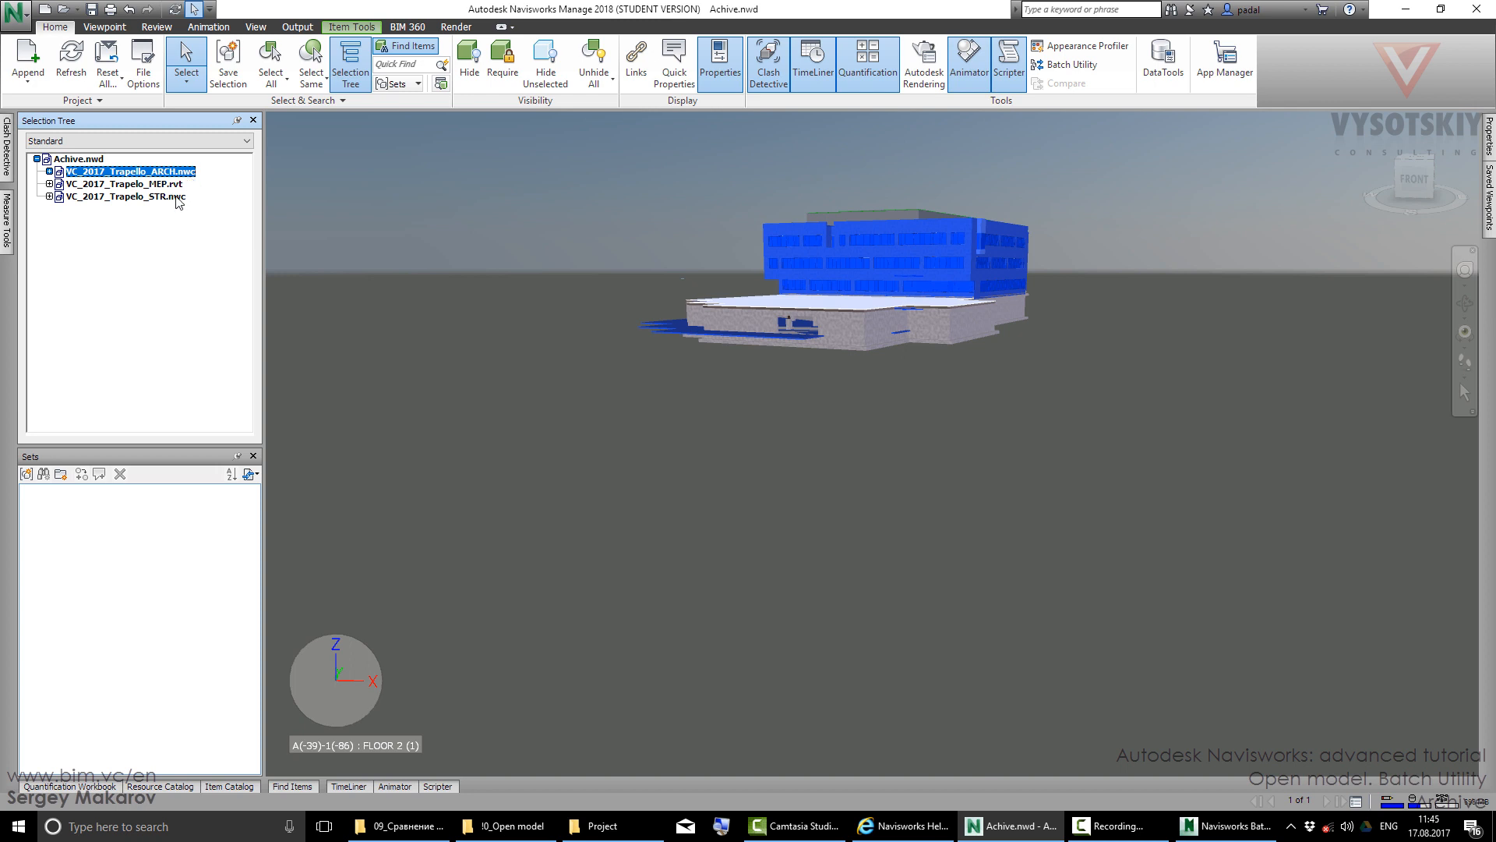
pyautogui.click(125, 196)
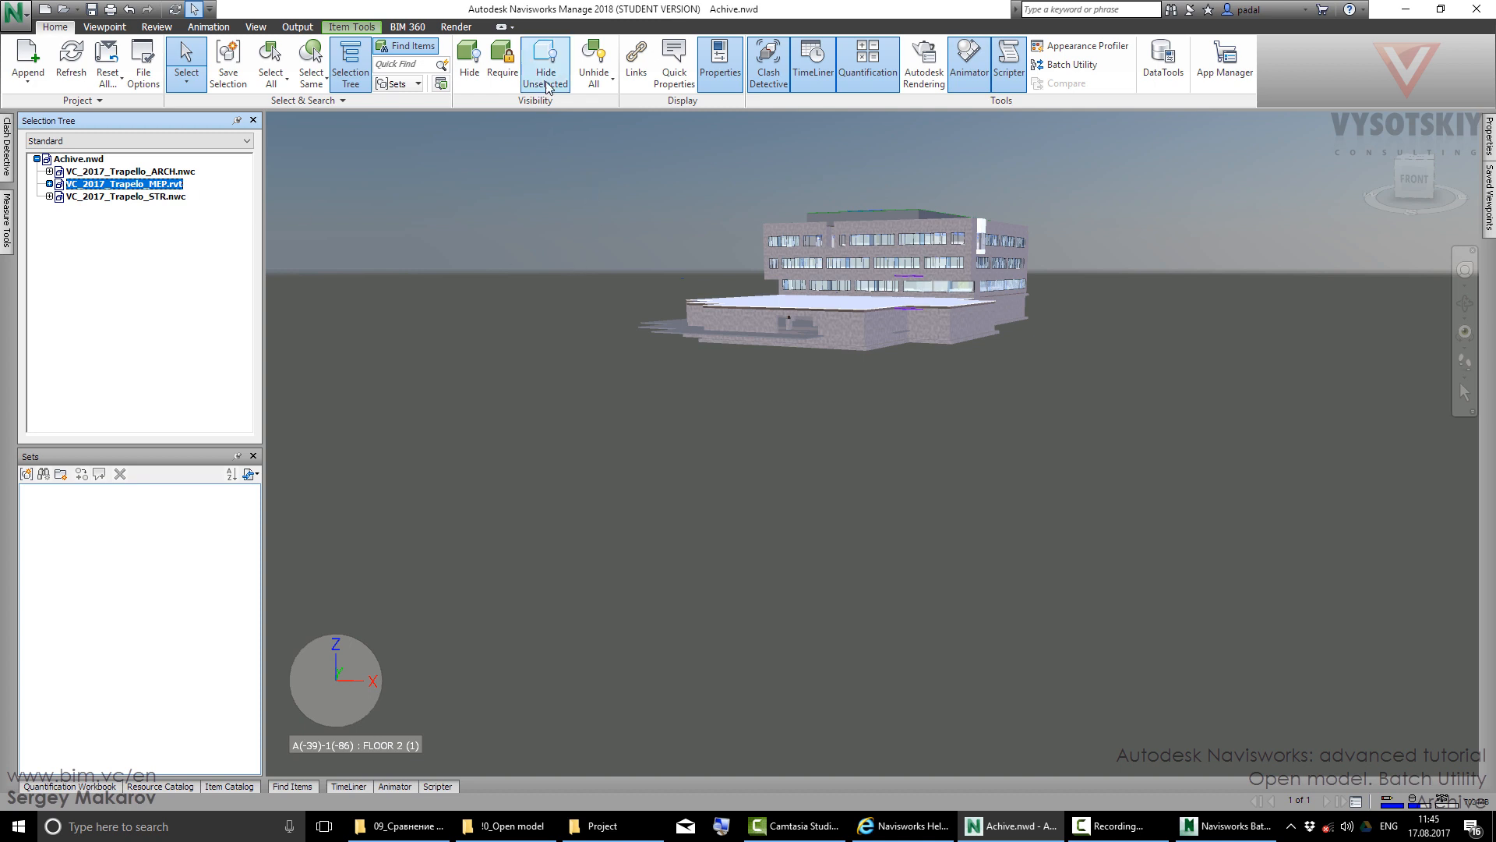
pyautogui.click(546, 63)
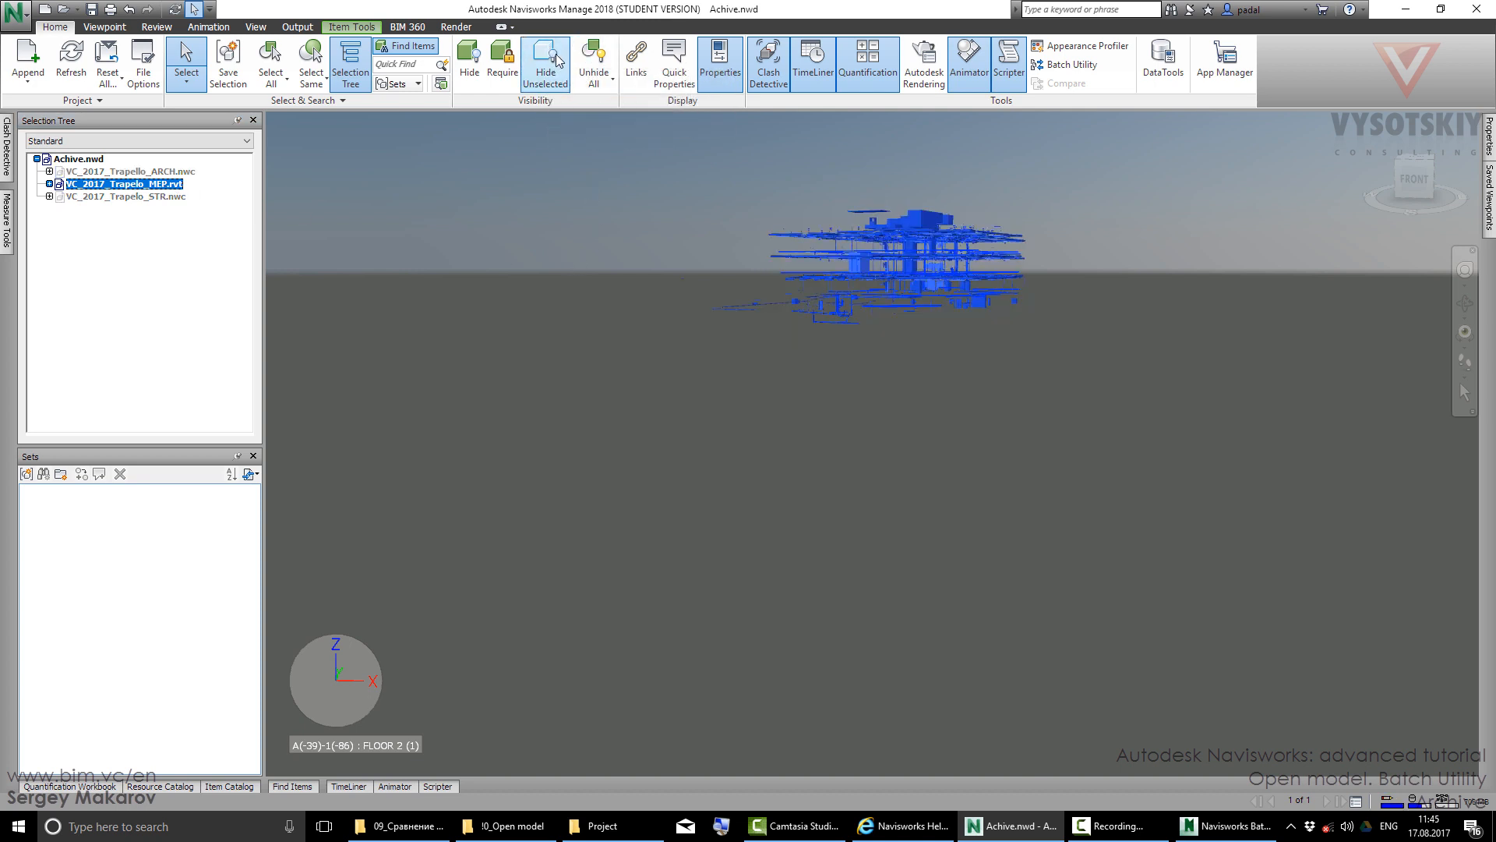
pyautogui.click(546, 57)
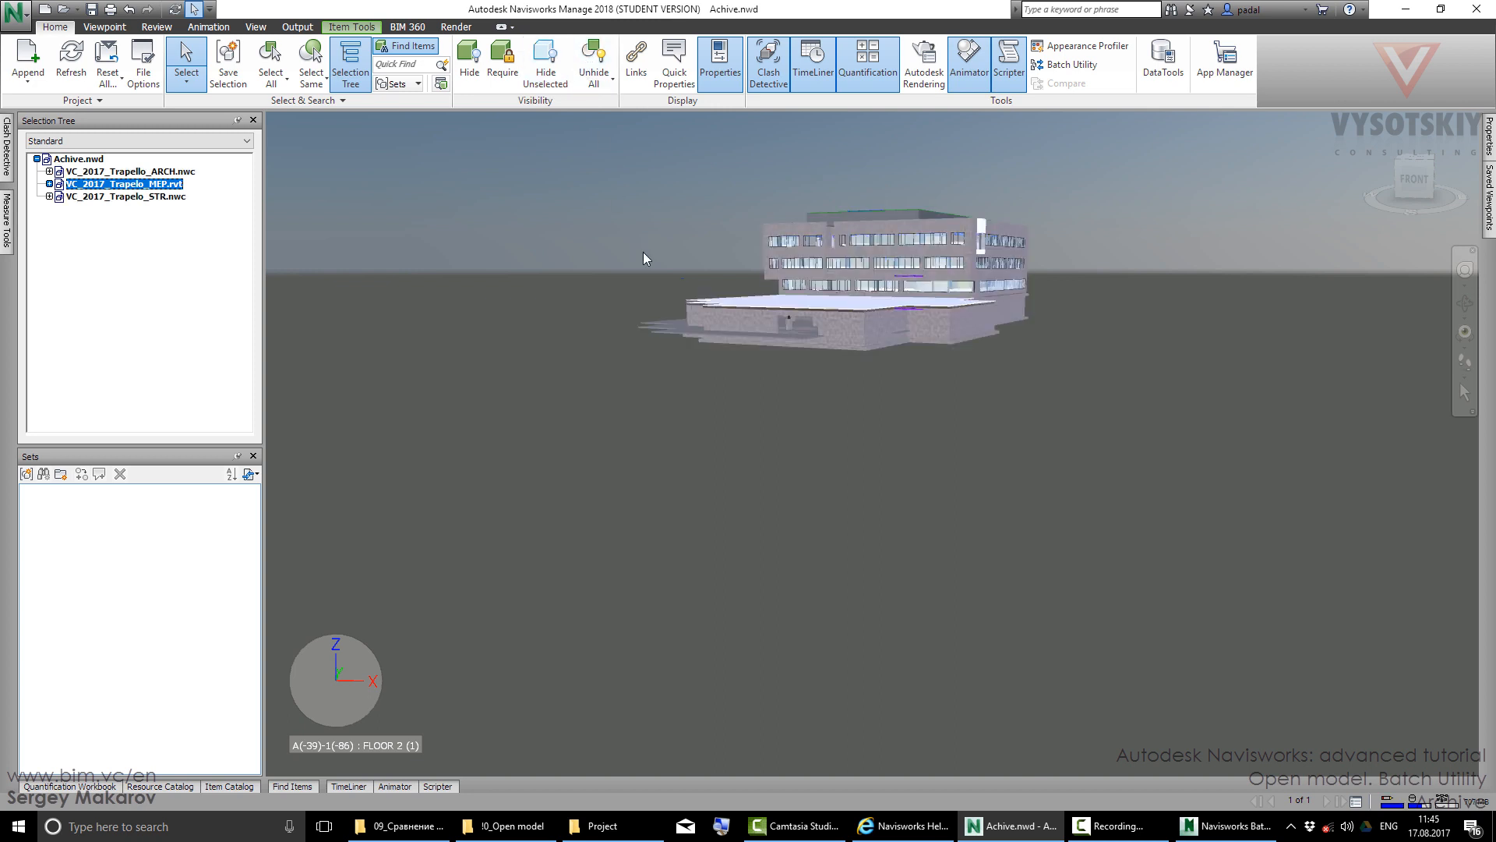
pyautogui.moveTo(882, 430)
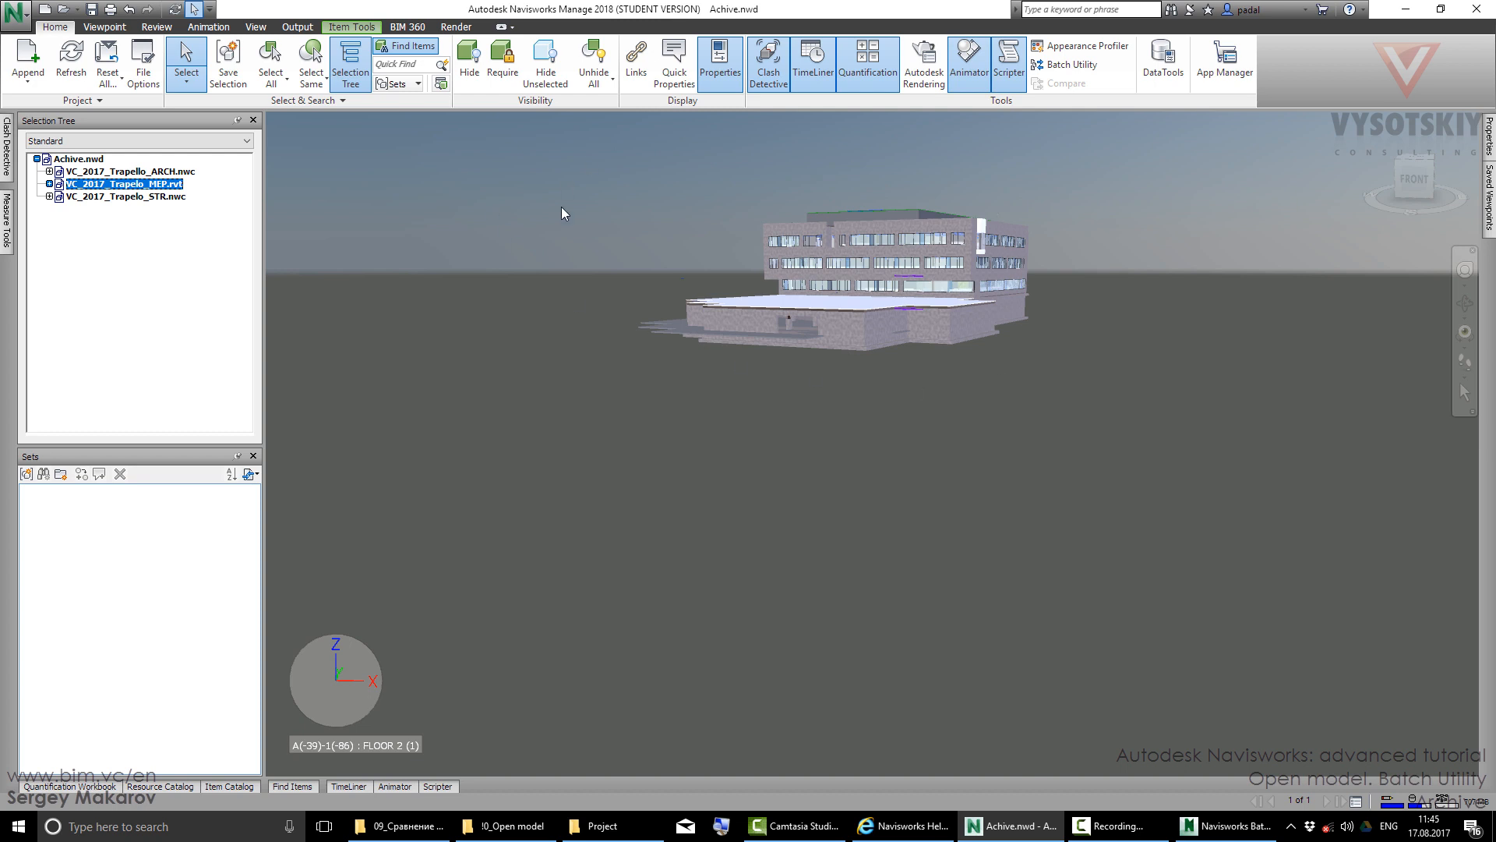
pyautogui.moveTo(1136, 675)
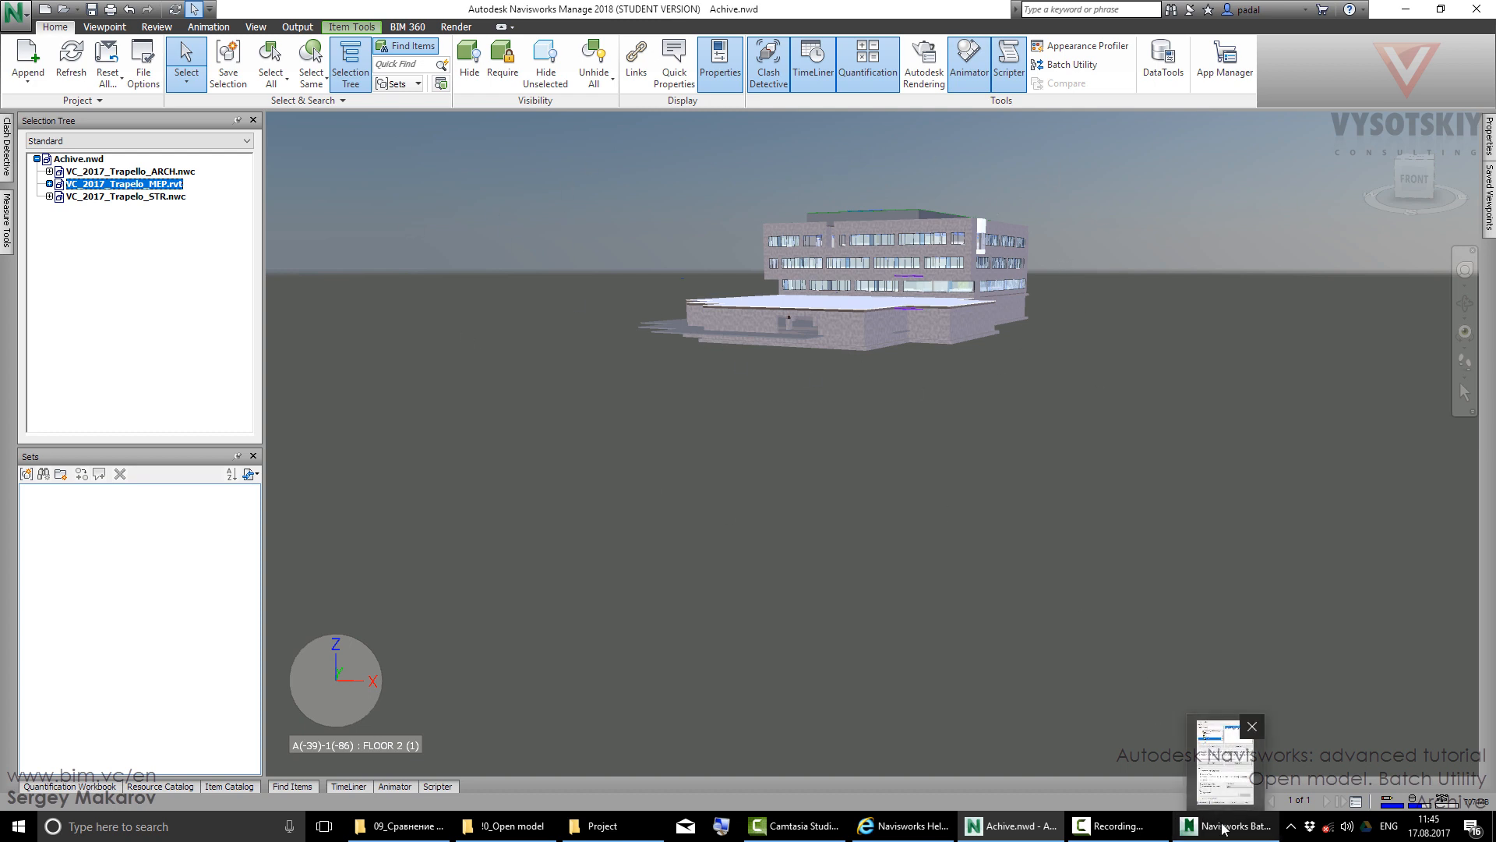
# - Return to Batch Utility and start scheduling the batch command as a task file
pyautogui.click(1225, 826)
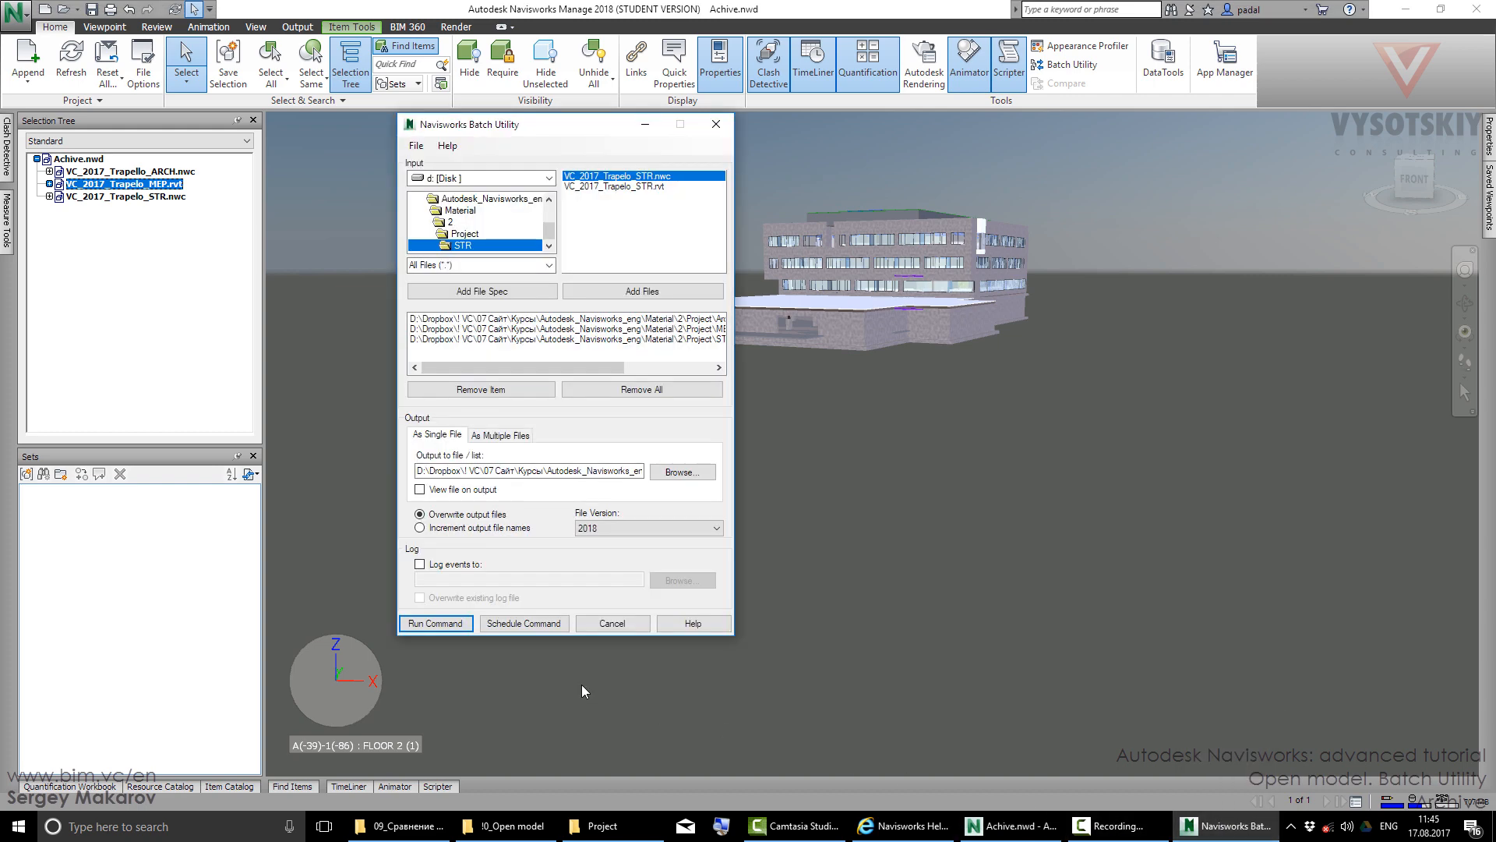
pyautogui.moveTo(524, 623)
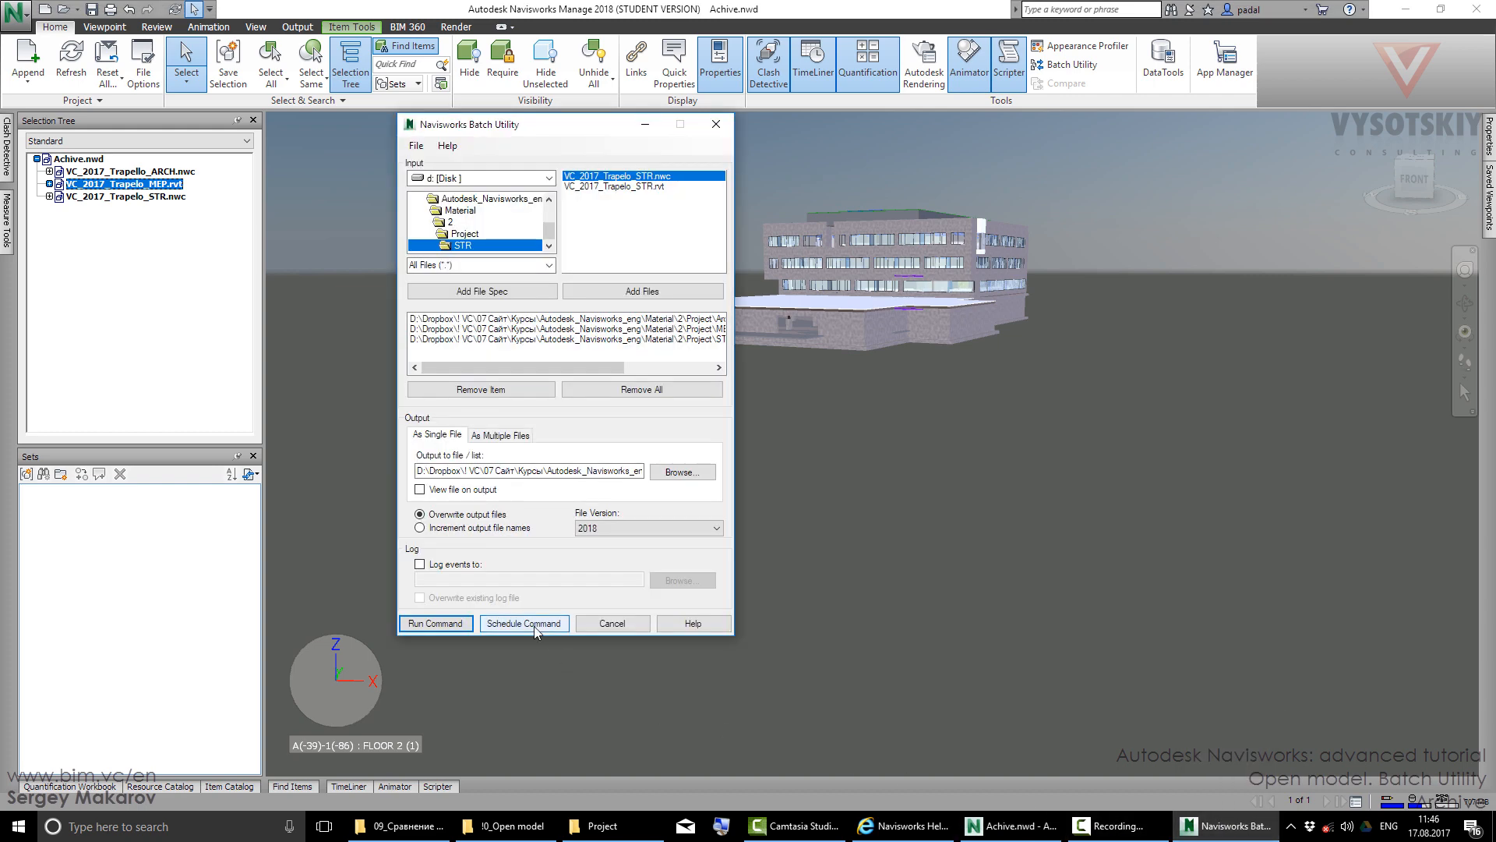
pyautogui.click(524, 623)
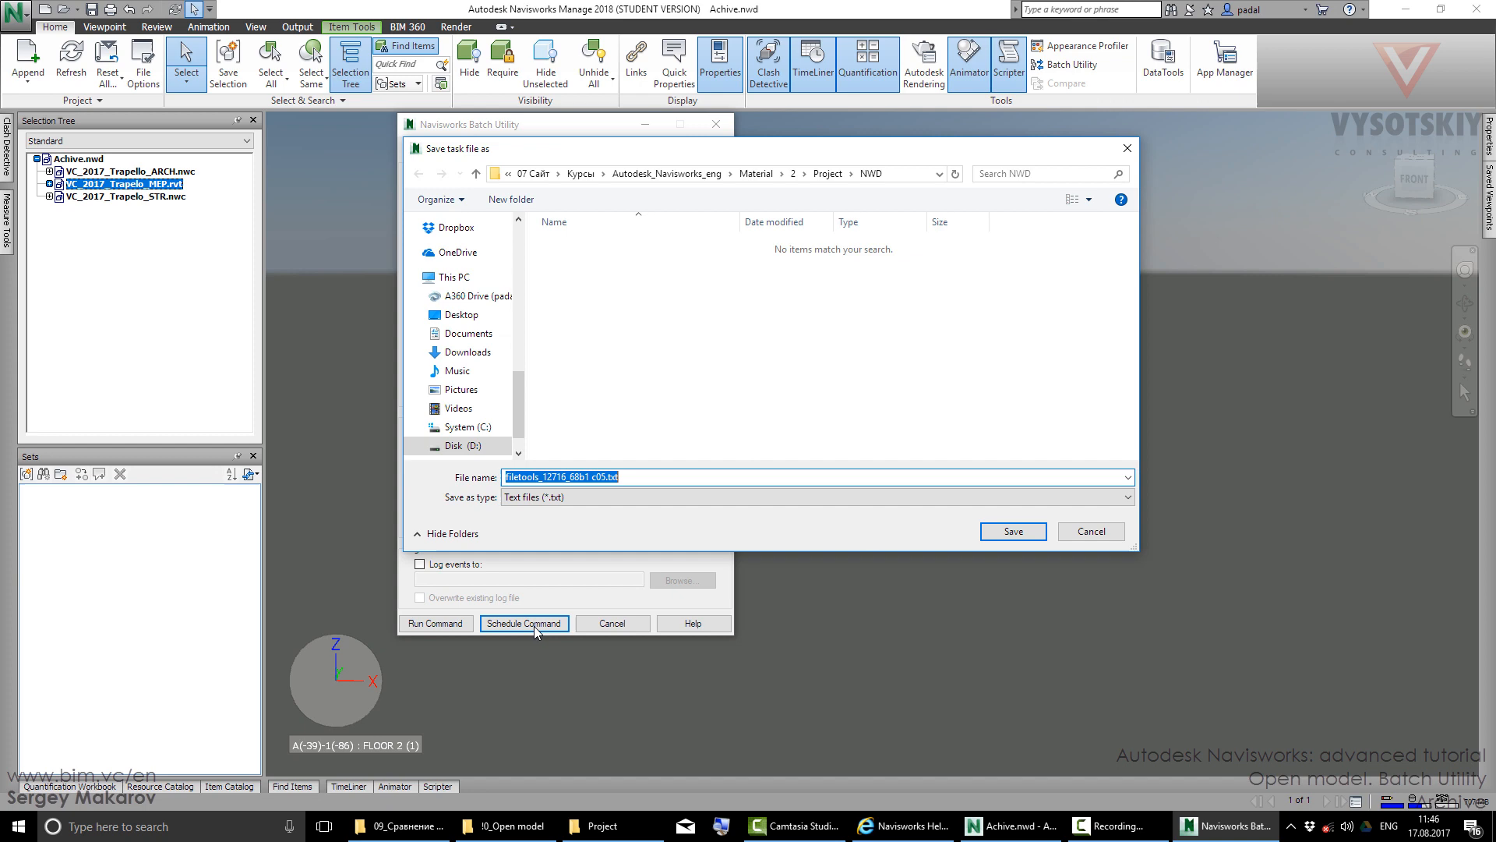